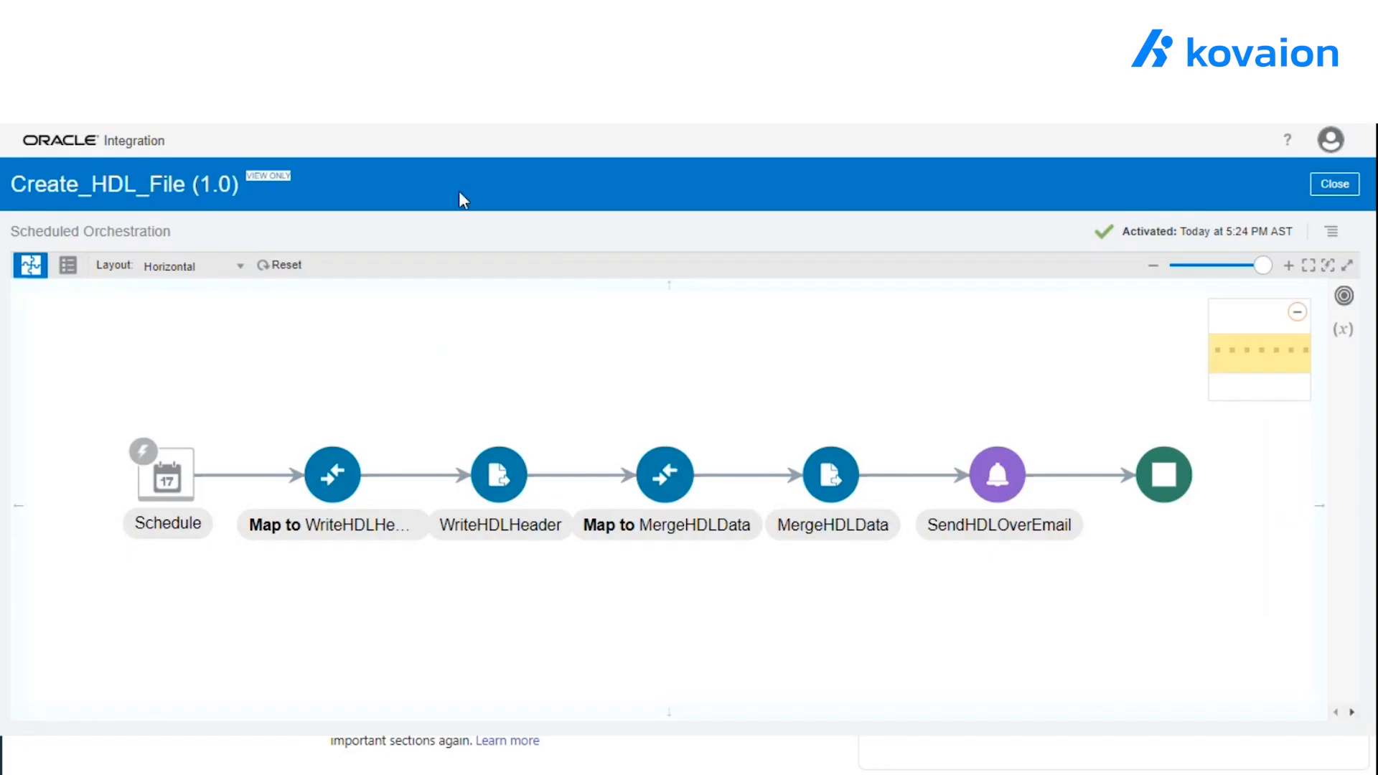
mouse_move(186, 240)
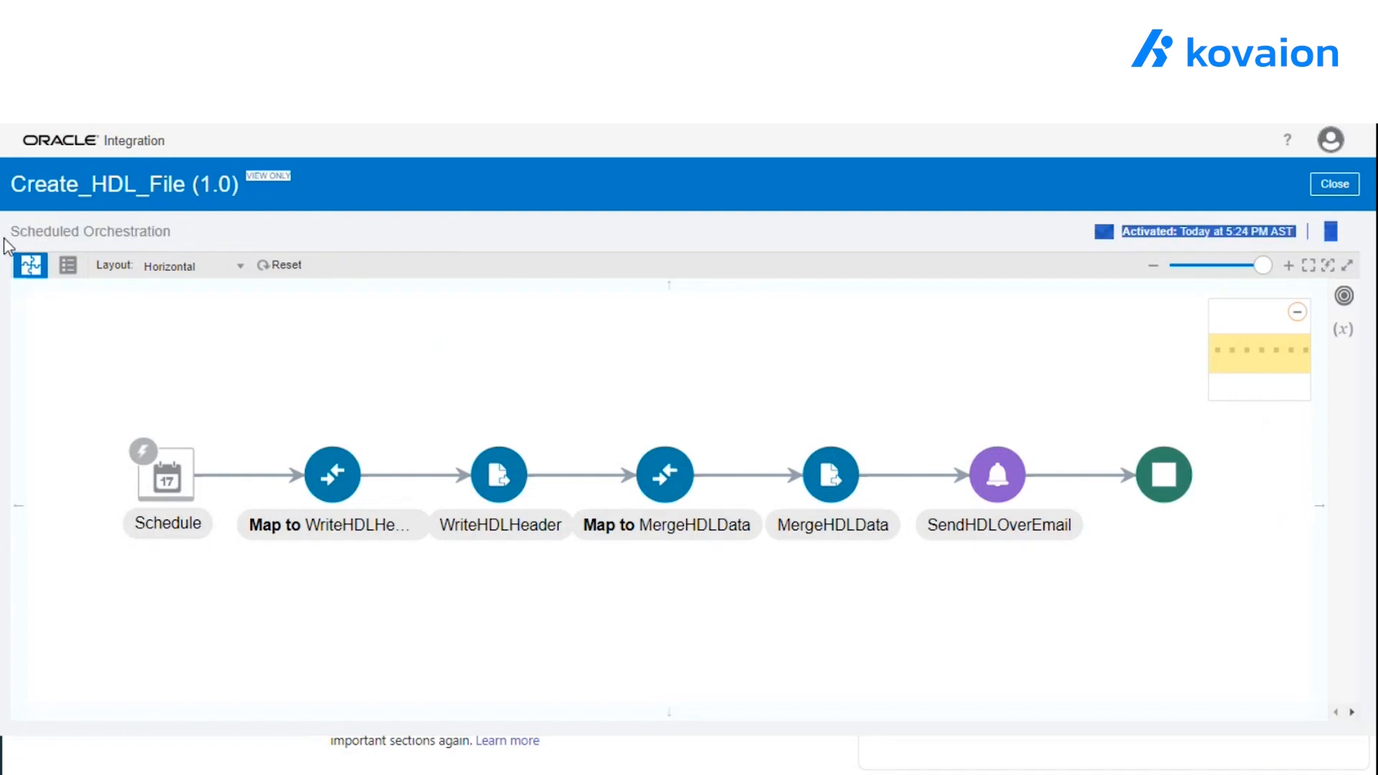
mouse_move(482, 330)
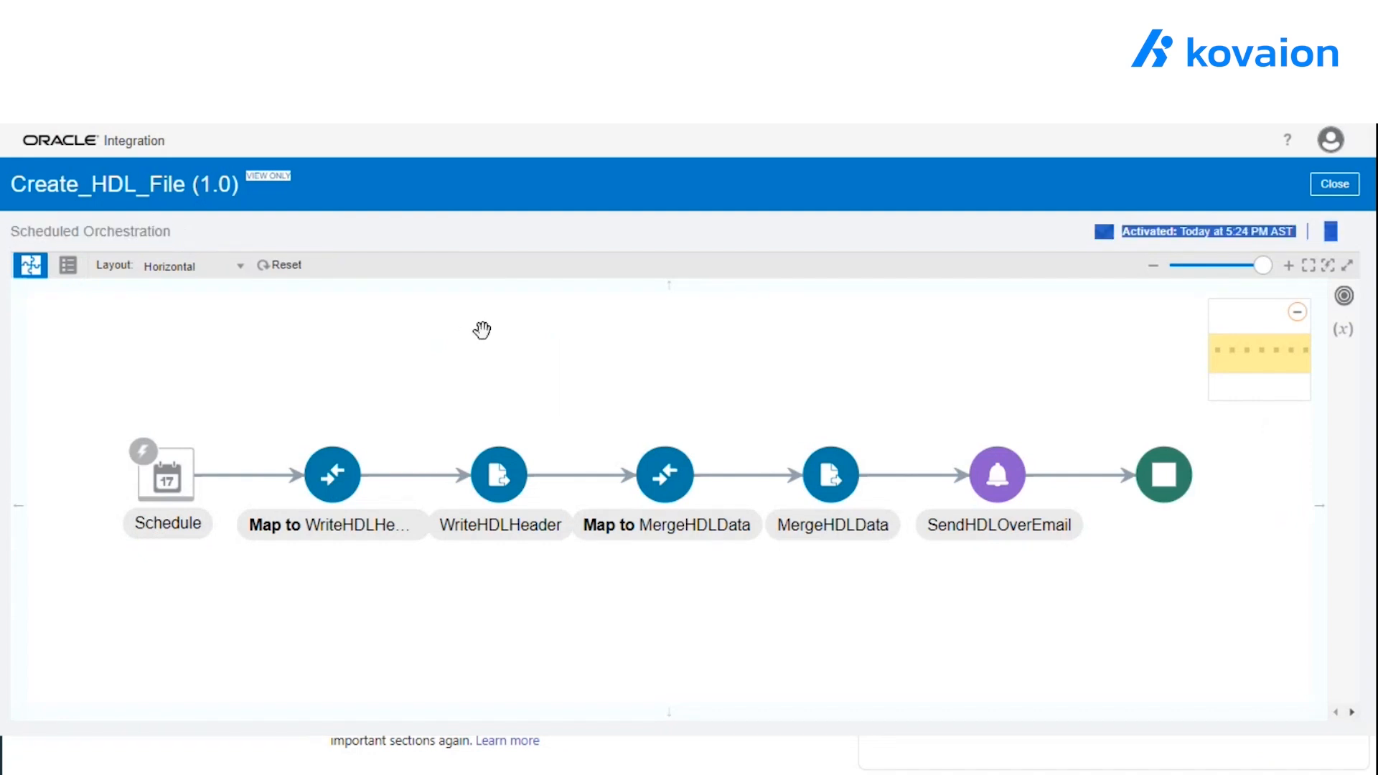
mouse_move(560, 577)
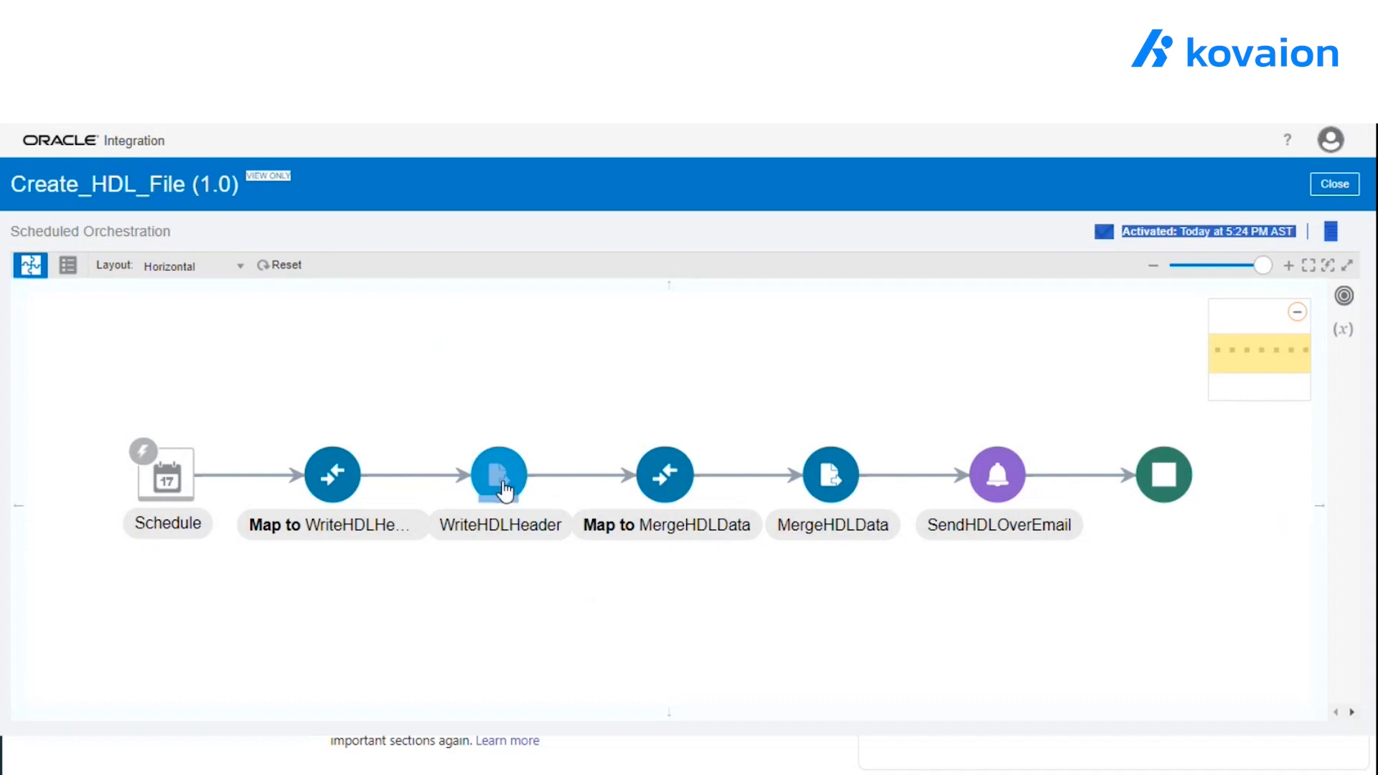
Review the WriteHDLHeader stage file settings through operation, schema and format pages, then return to the flow.
left_click(500, 475)
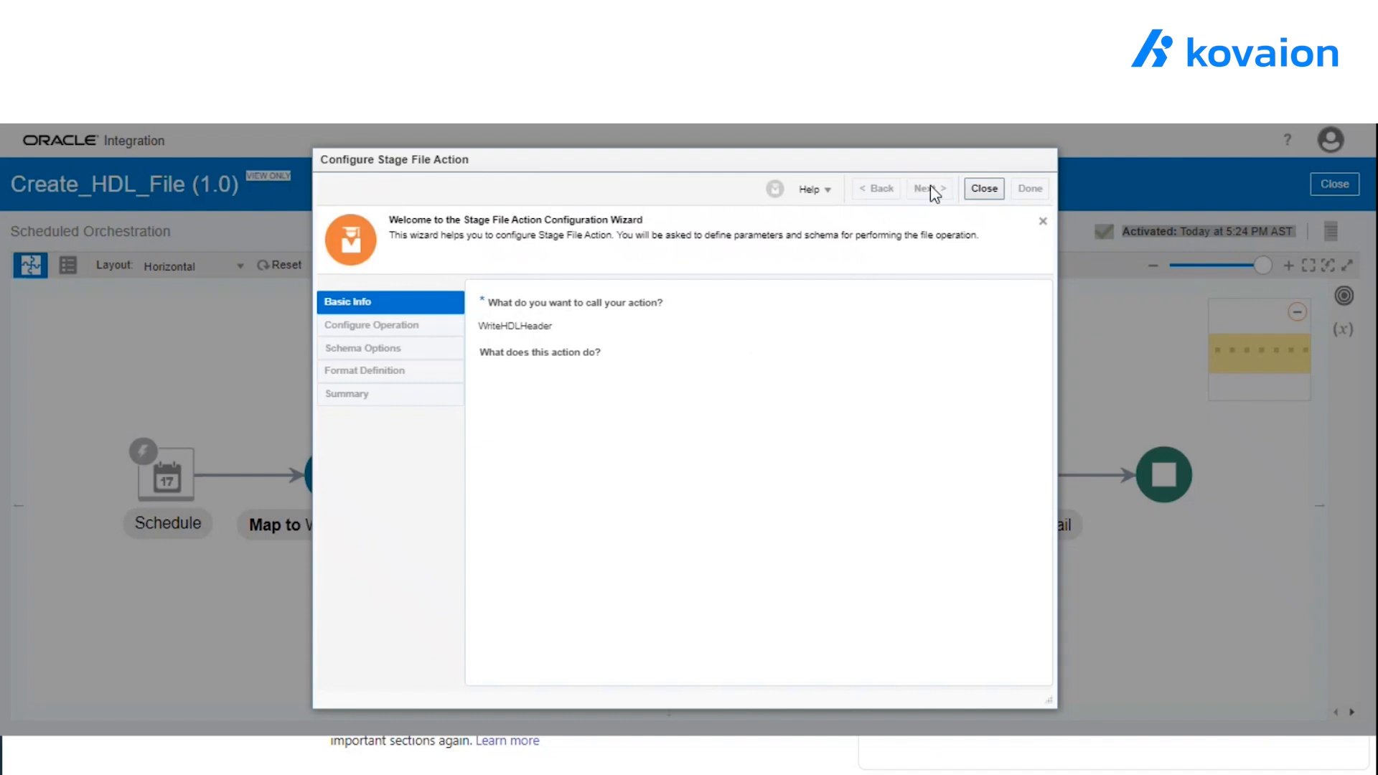
left_click(928, 188)
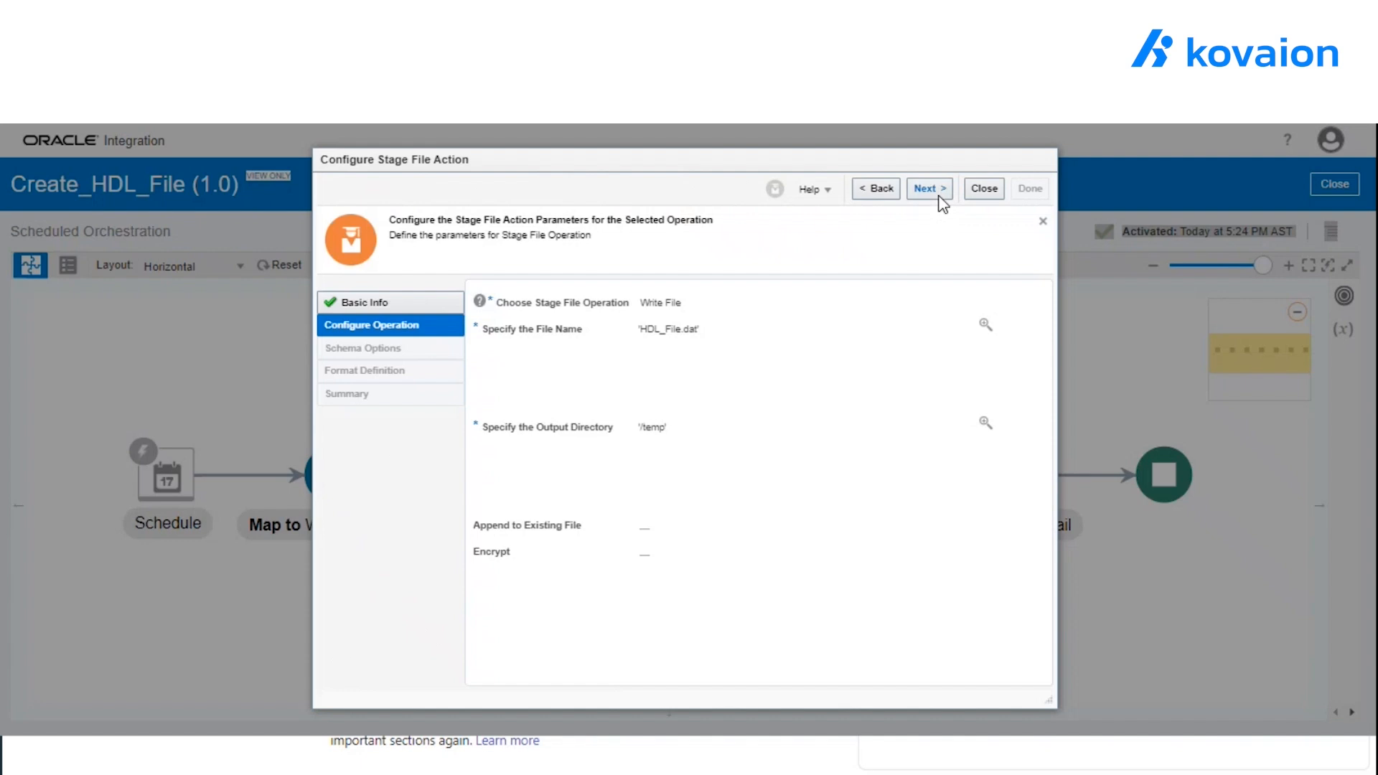
left_click(929, 188)
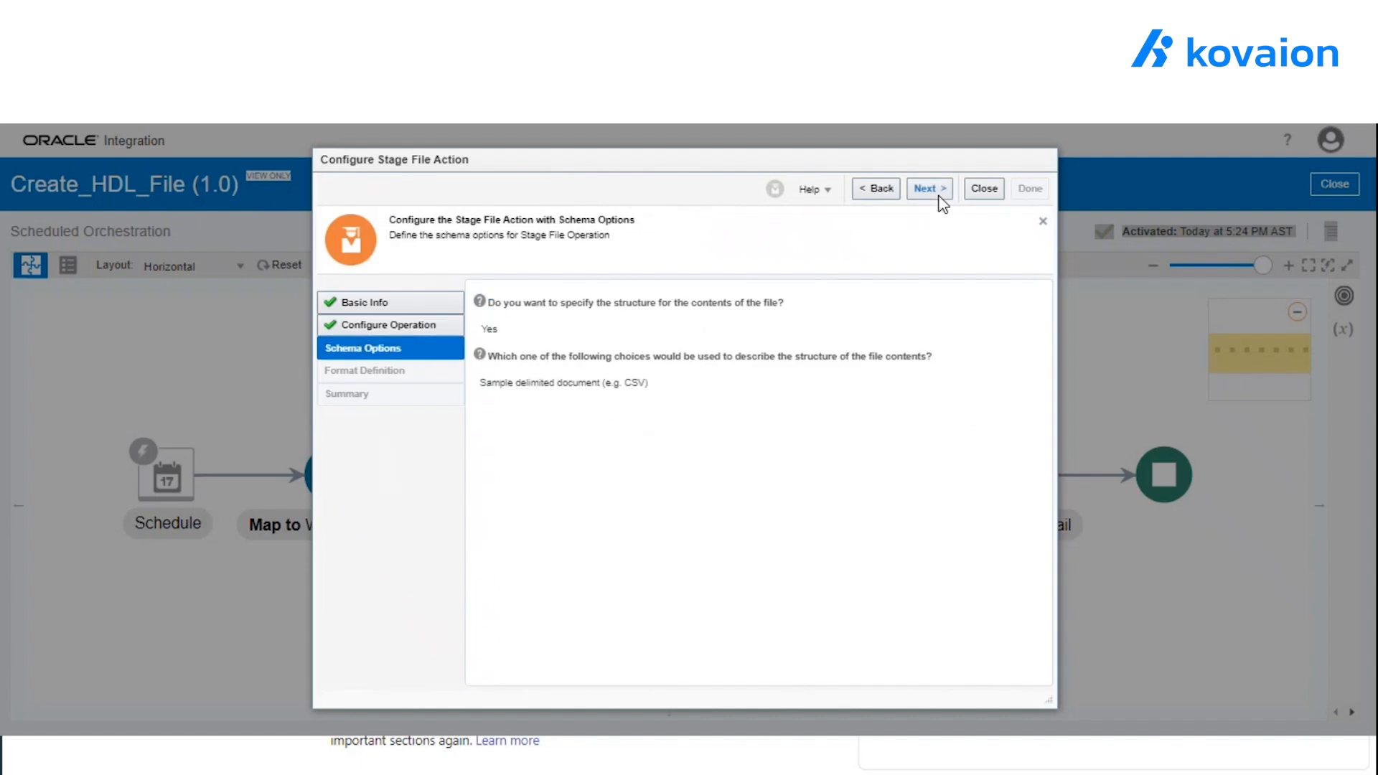
left_click(928, 188)
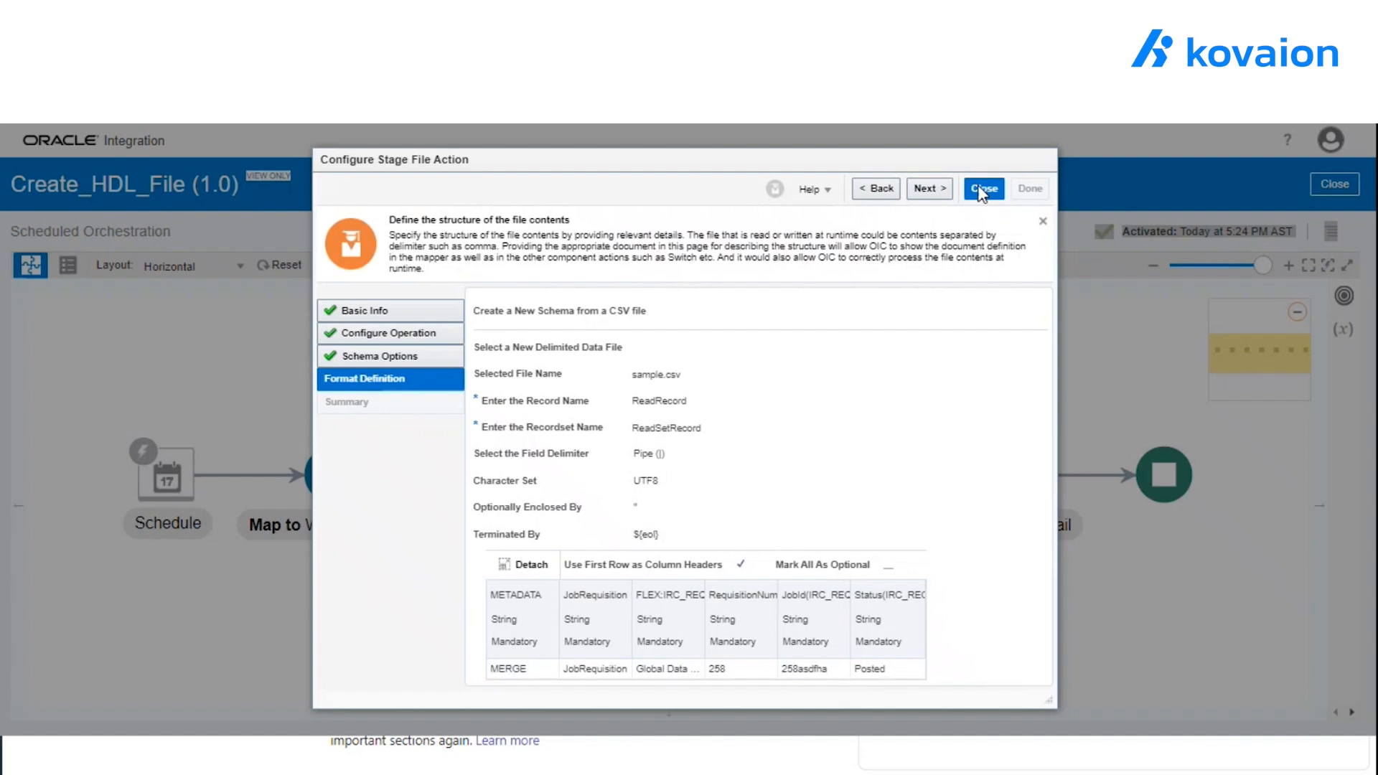
left_click(982, 188)
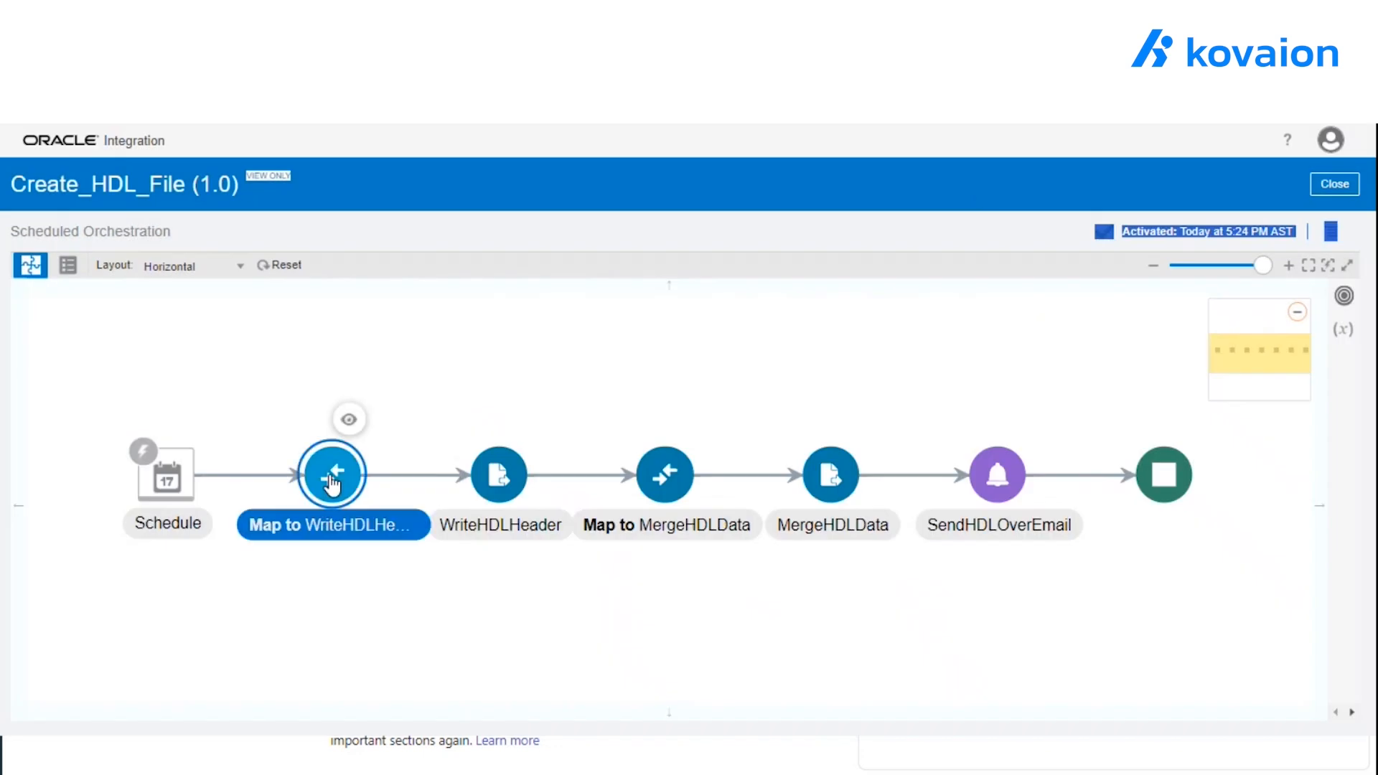
Review the WriteHDLHeader mapping's constant values for METADATA, JobRequisition, FLEX_IRC_REQUISITIONS_DFF, RequisitionNumber and JobId.
left_click(331, 475)
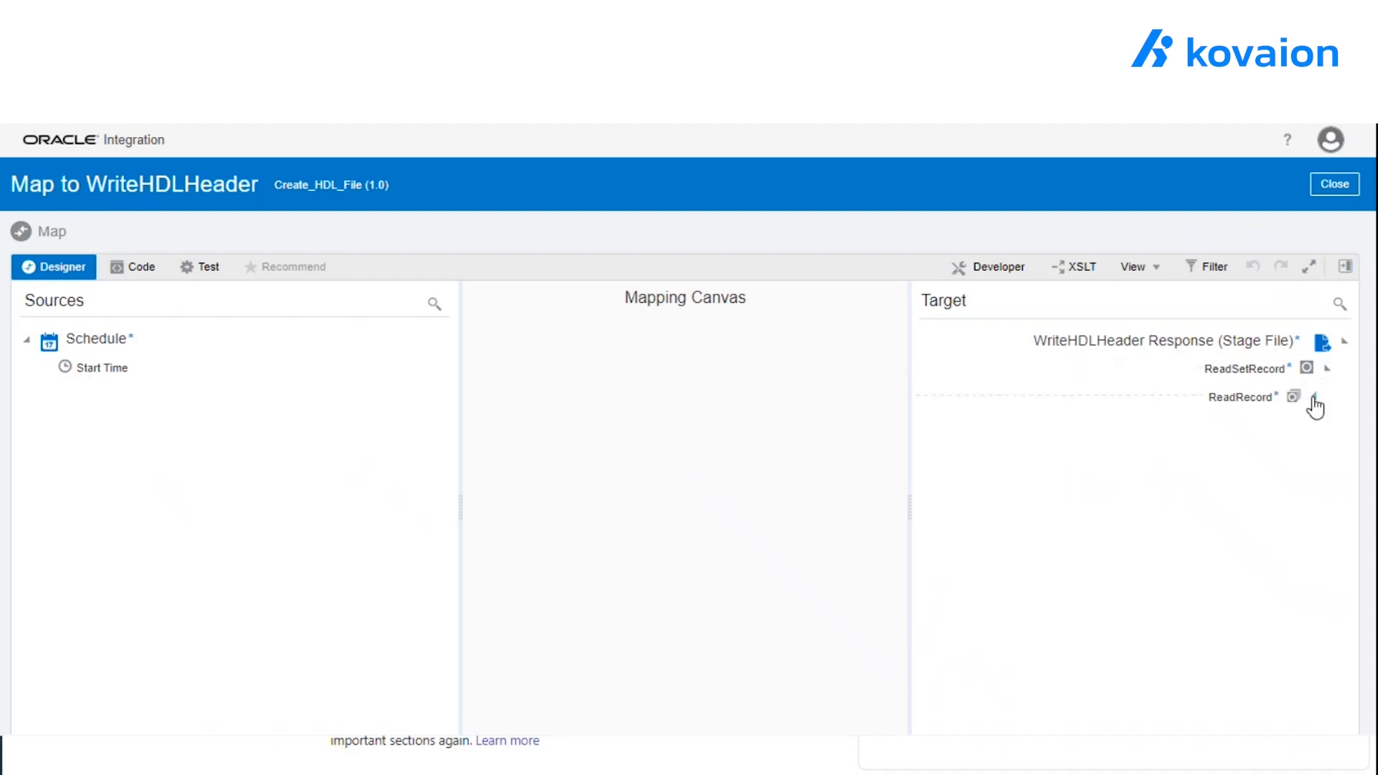
left_click(1326, 396)
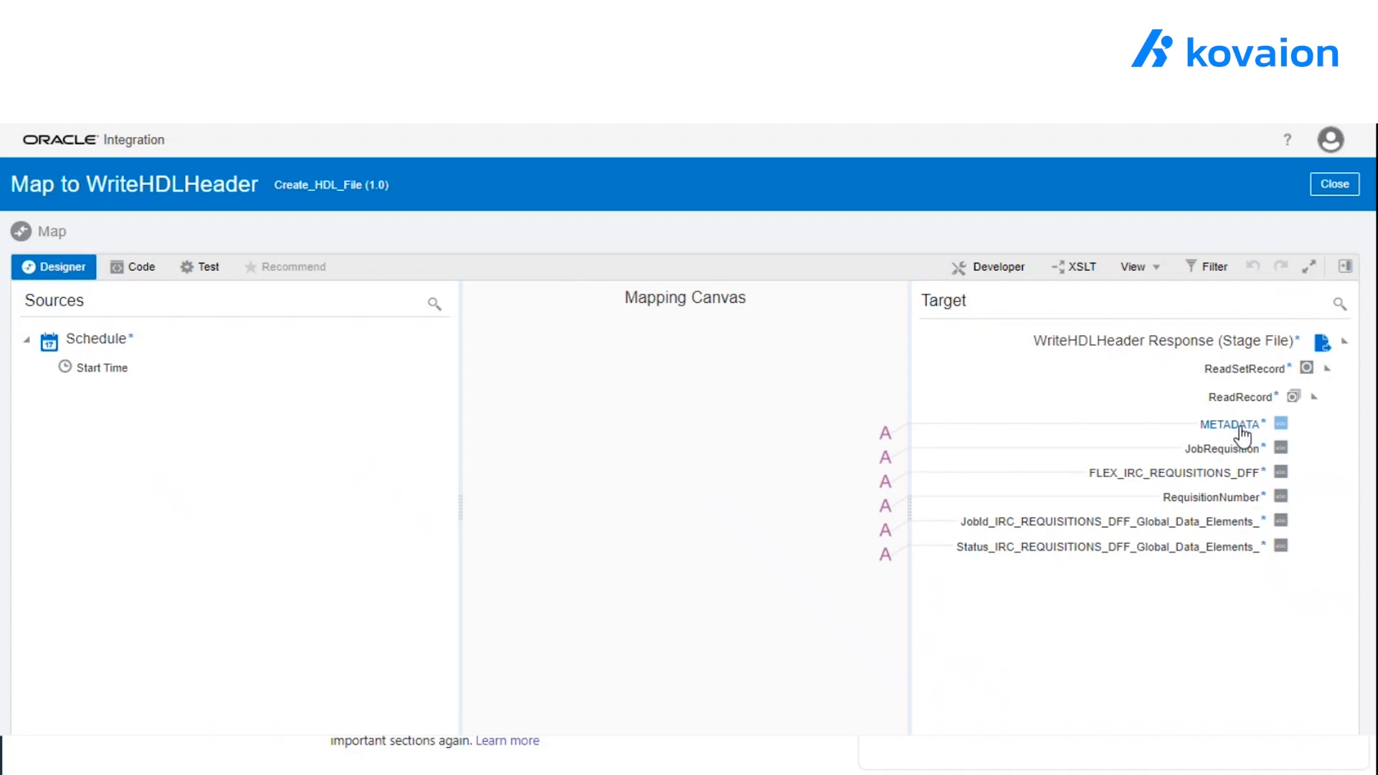
left_click(1230, 423)
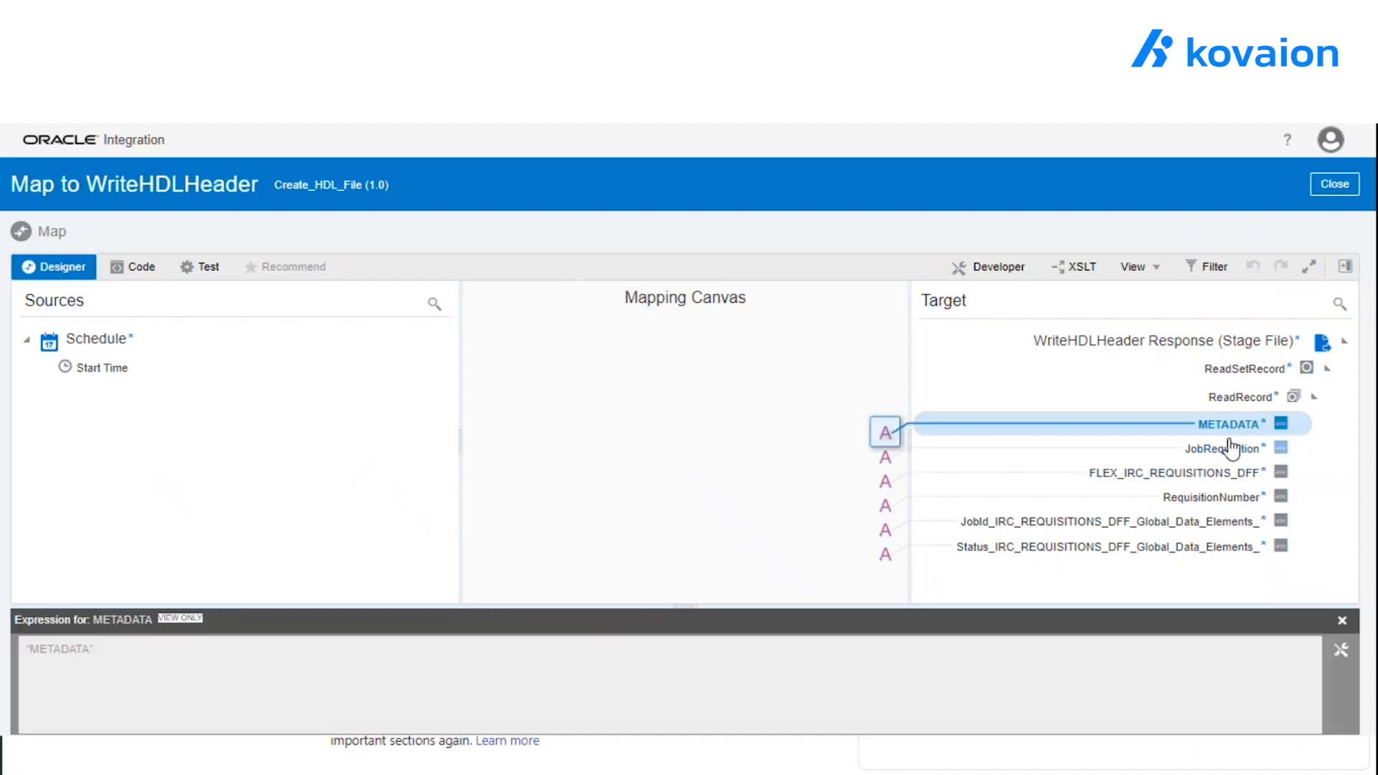
left_click(1221, 447)
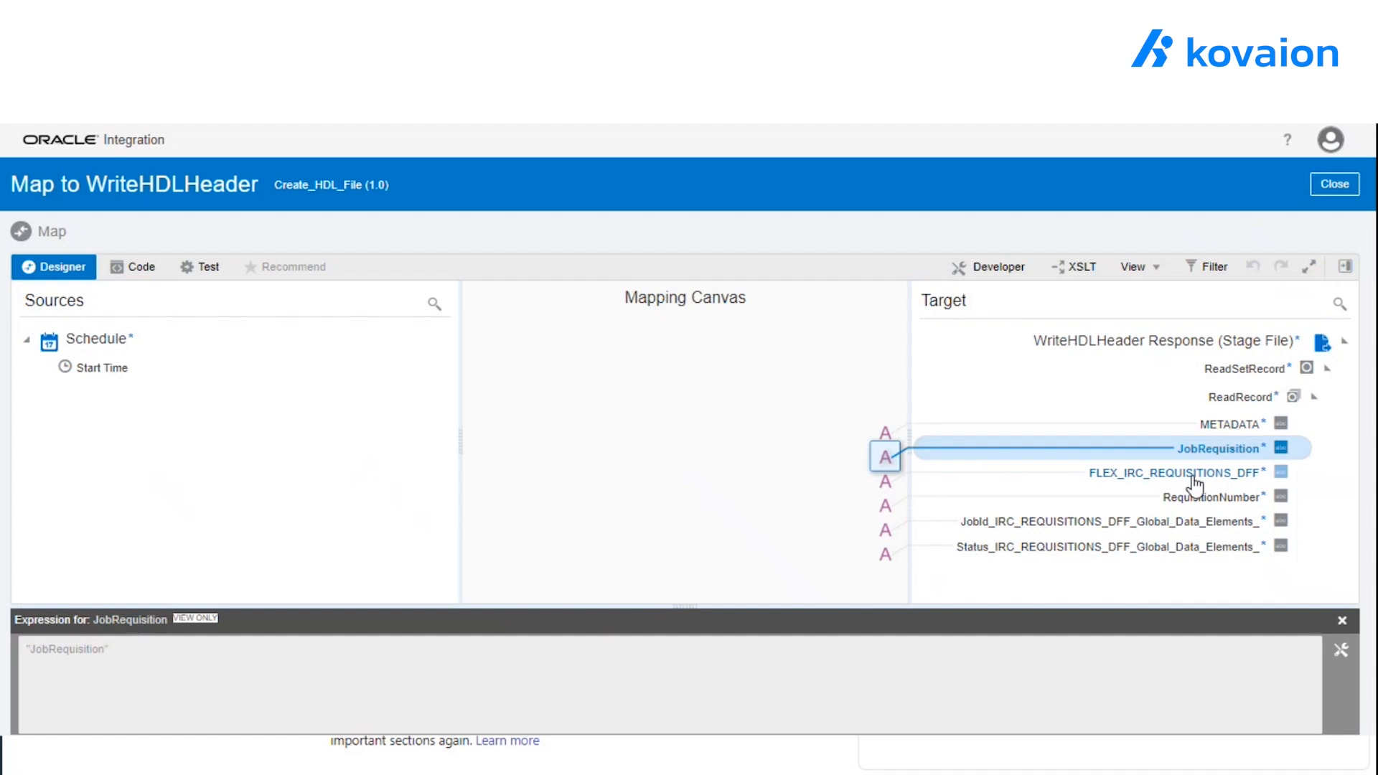
left_click(1175, 472)
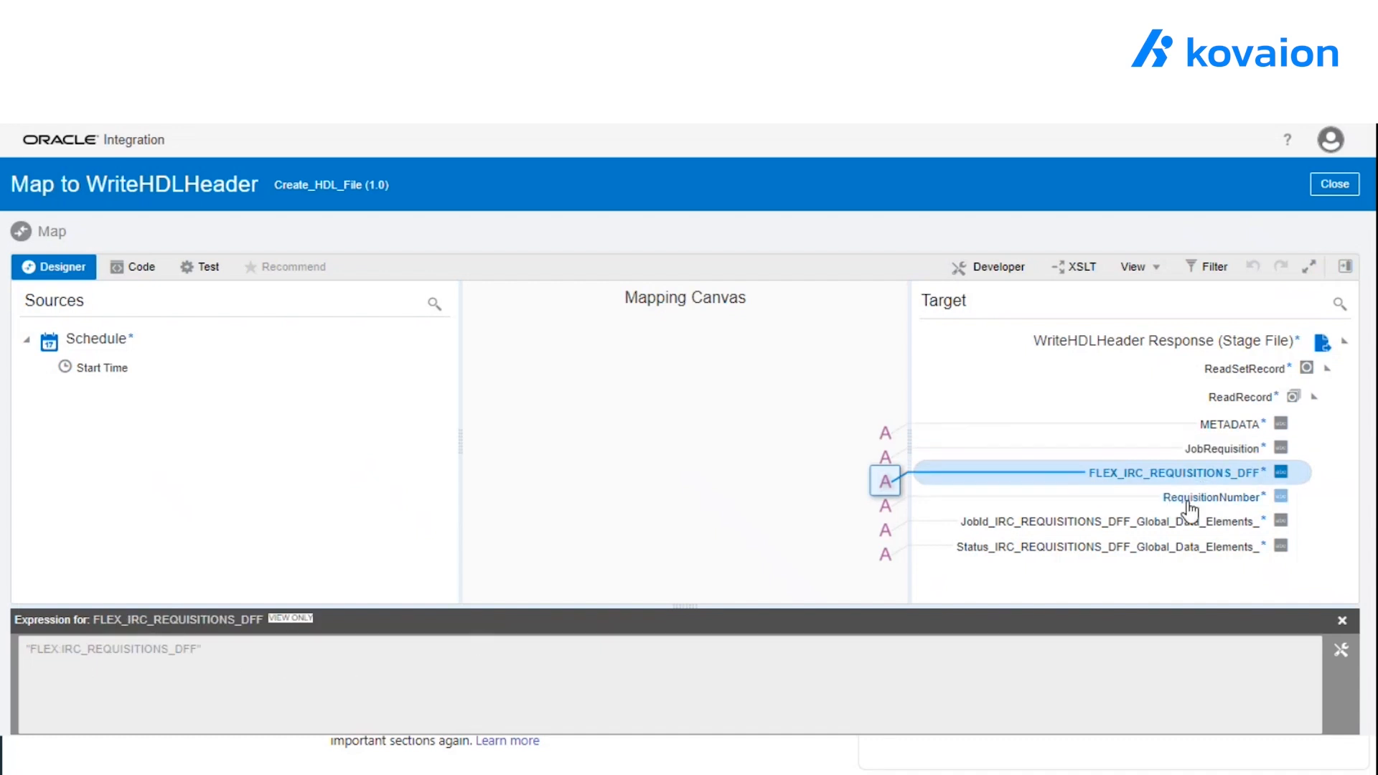
left_click(1214, 496)
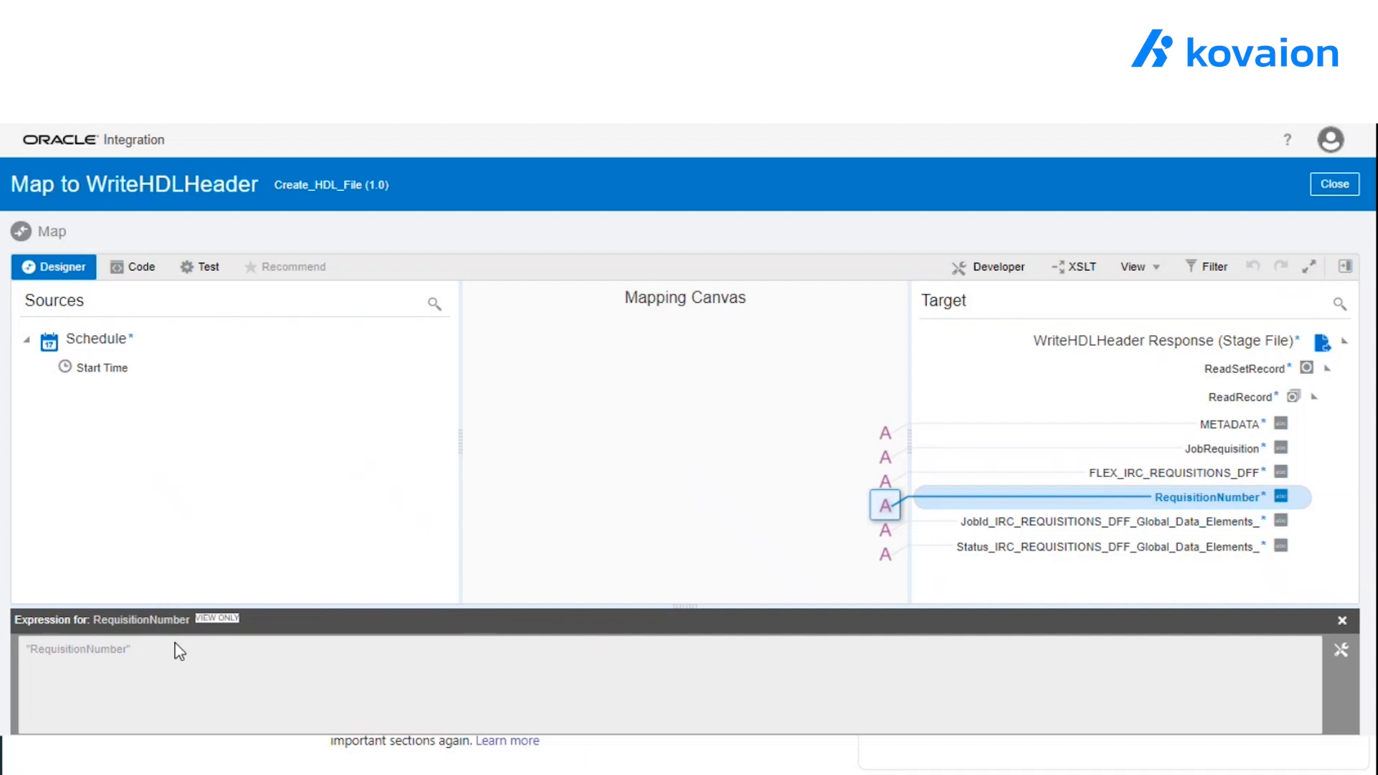
left_click(1107, 522)
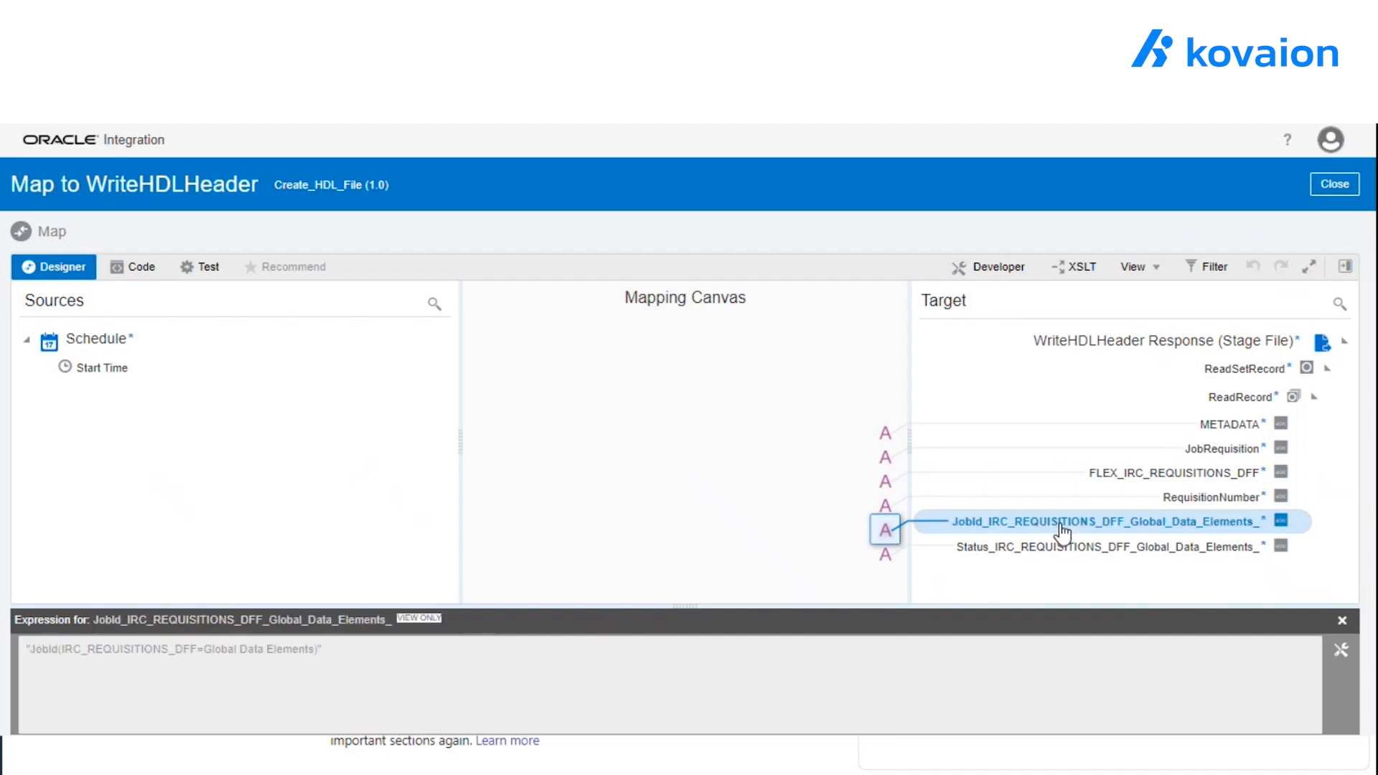
mouse_move(1028, 569)
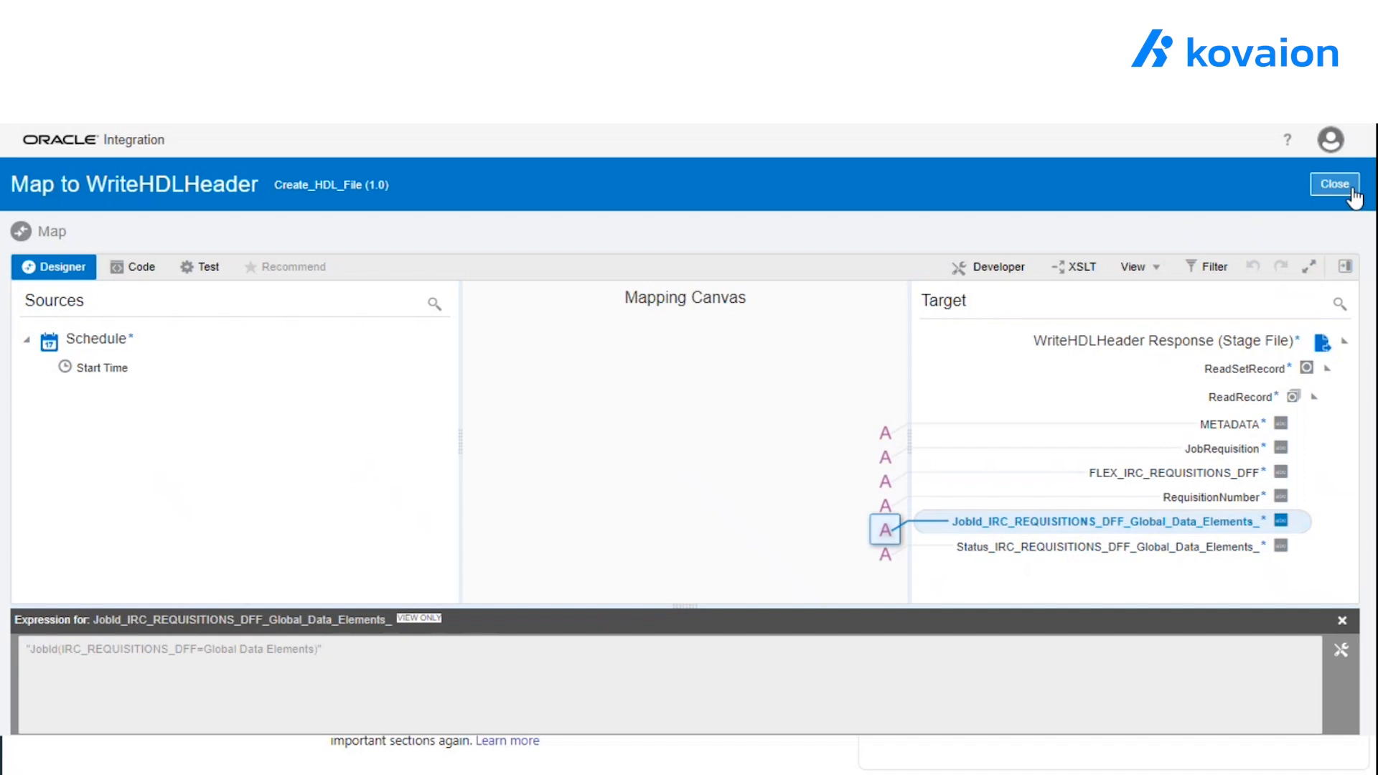
Leave the mapper and bring up the MergeHDLData stage file configuration.
left_click(1334, 184)
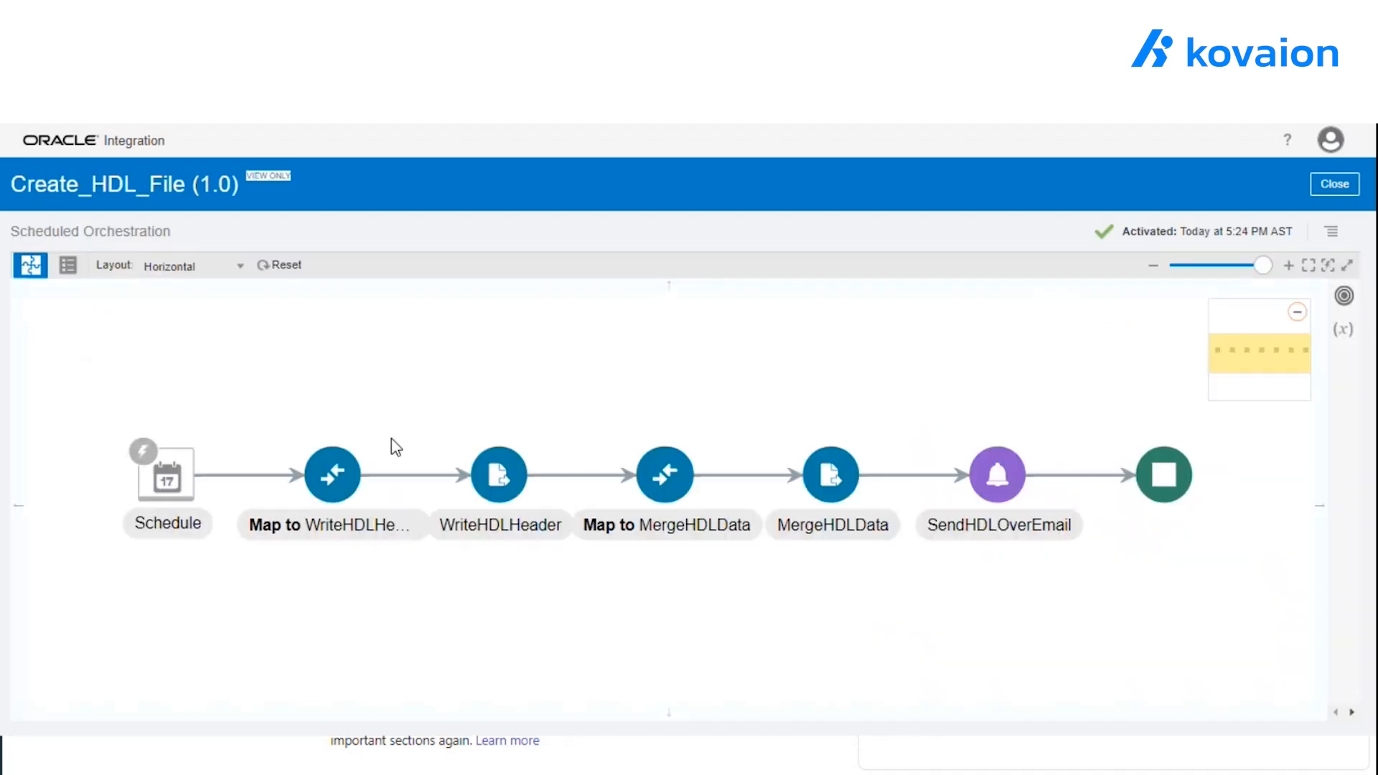
mouse_move(598, 450)
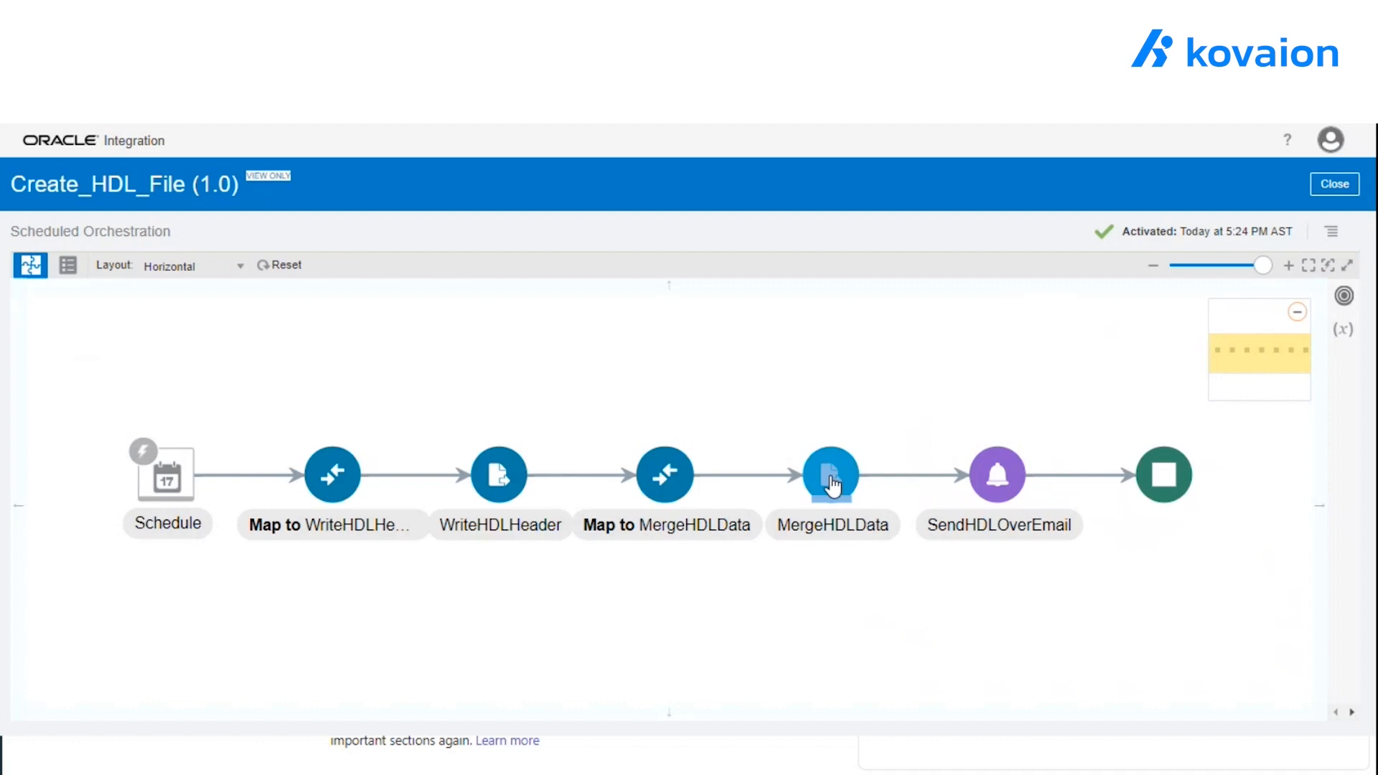
mouse_move(828, 475)
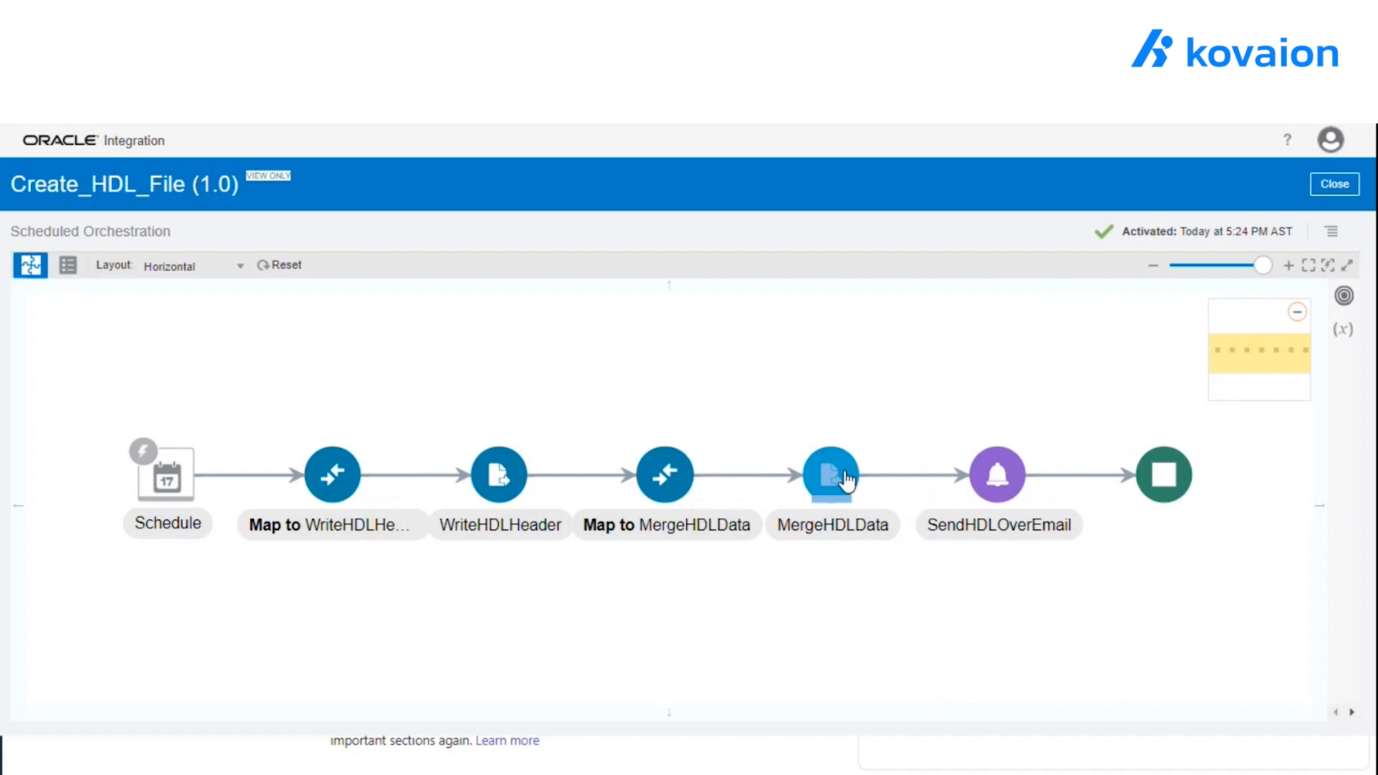
left_click(831, 475)
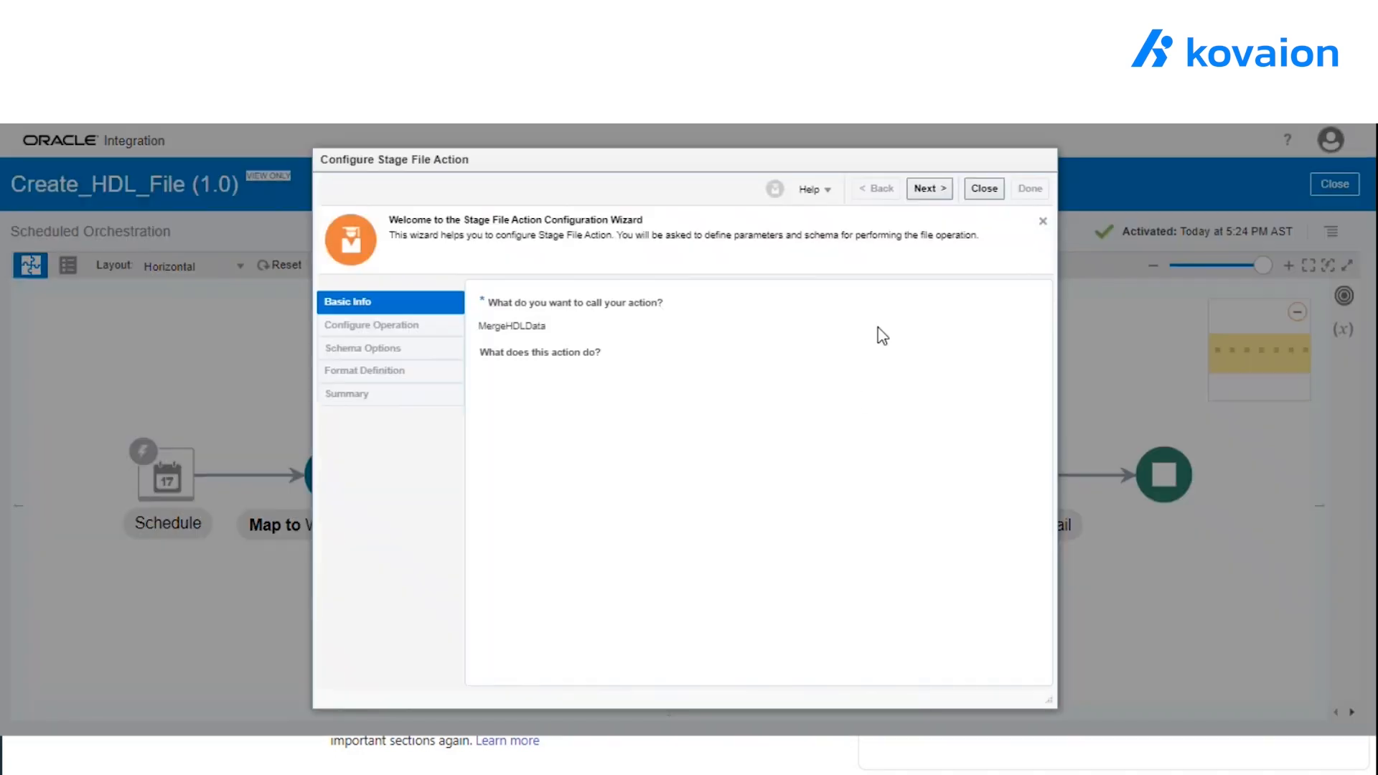
Review the append-mode Write File operation to HDL_File.dat in /temp and return to the flow.
left_click(927, 188)
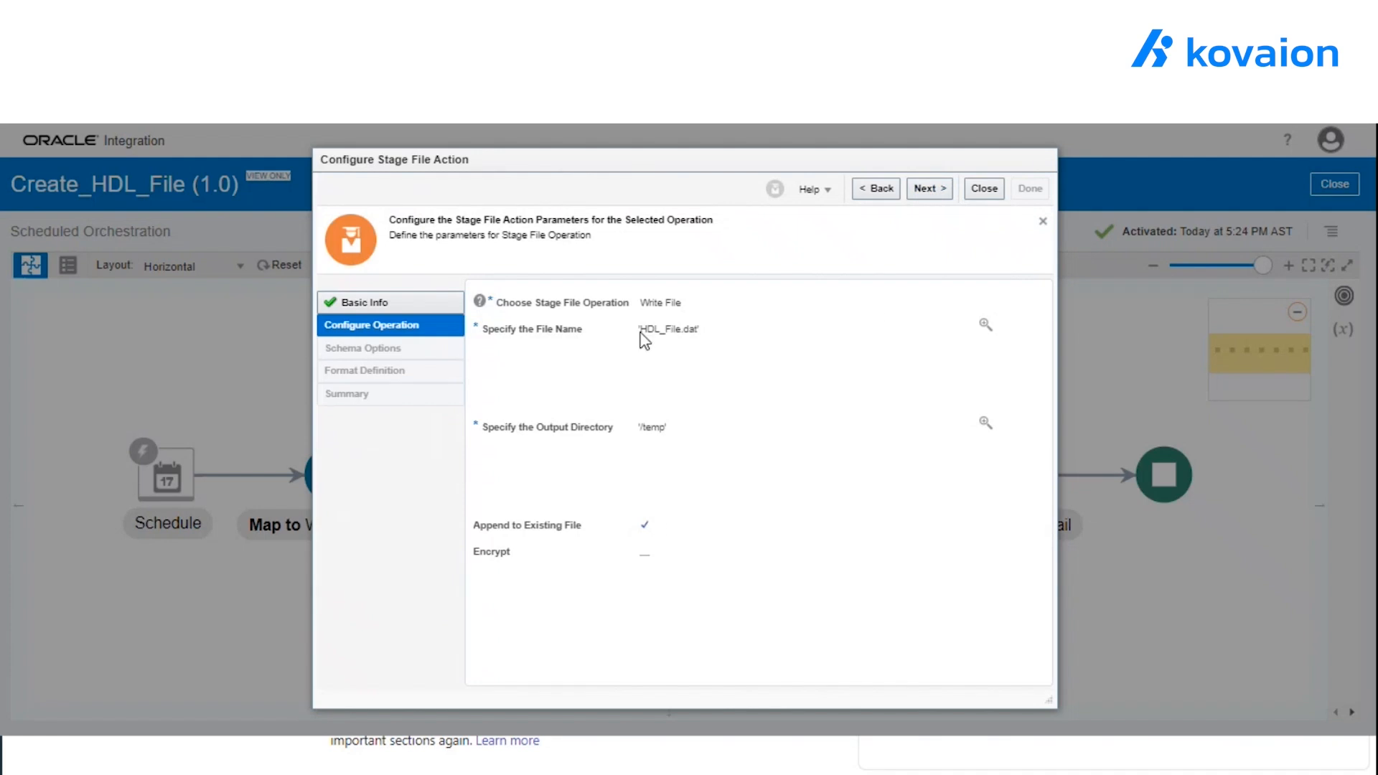
double_click(668, 328)
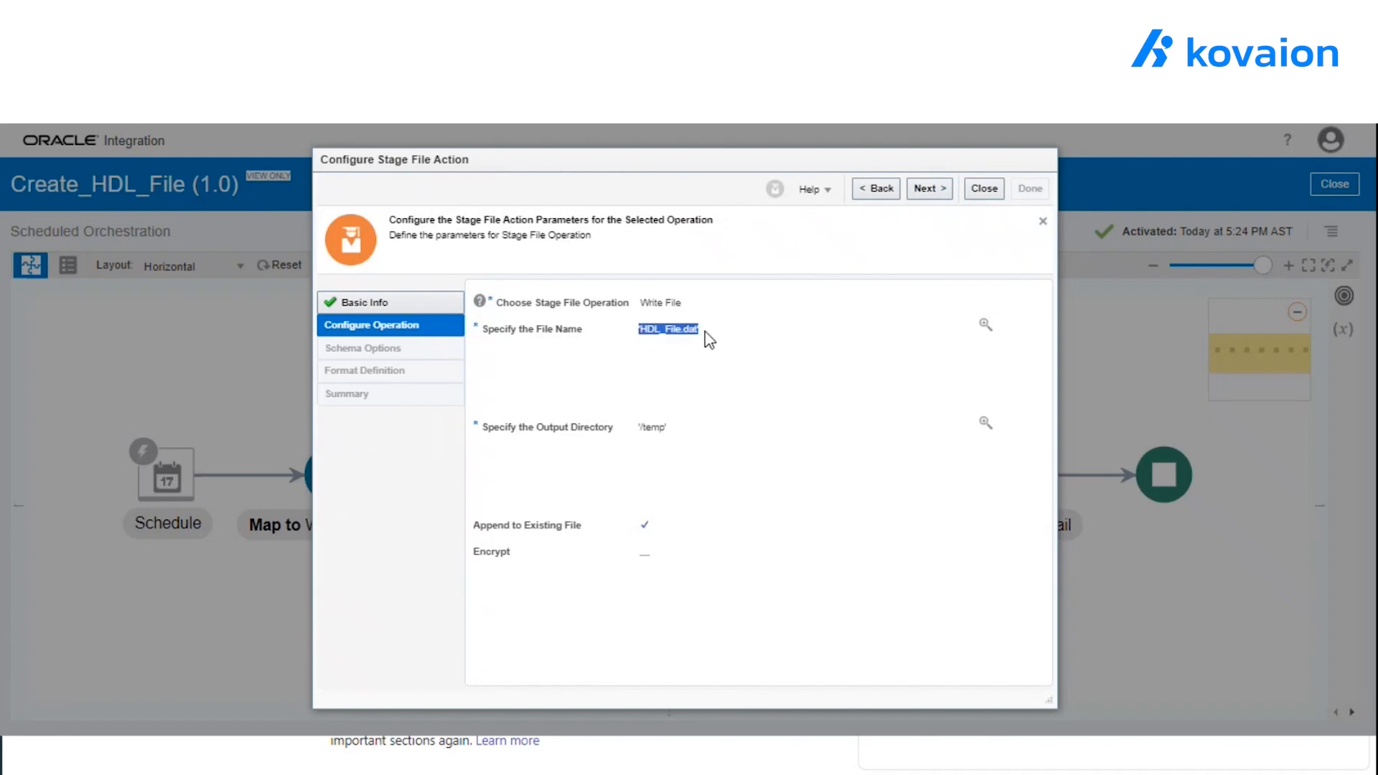
mouse_move(666, 534)
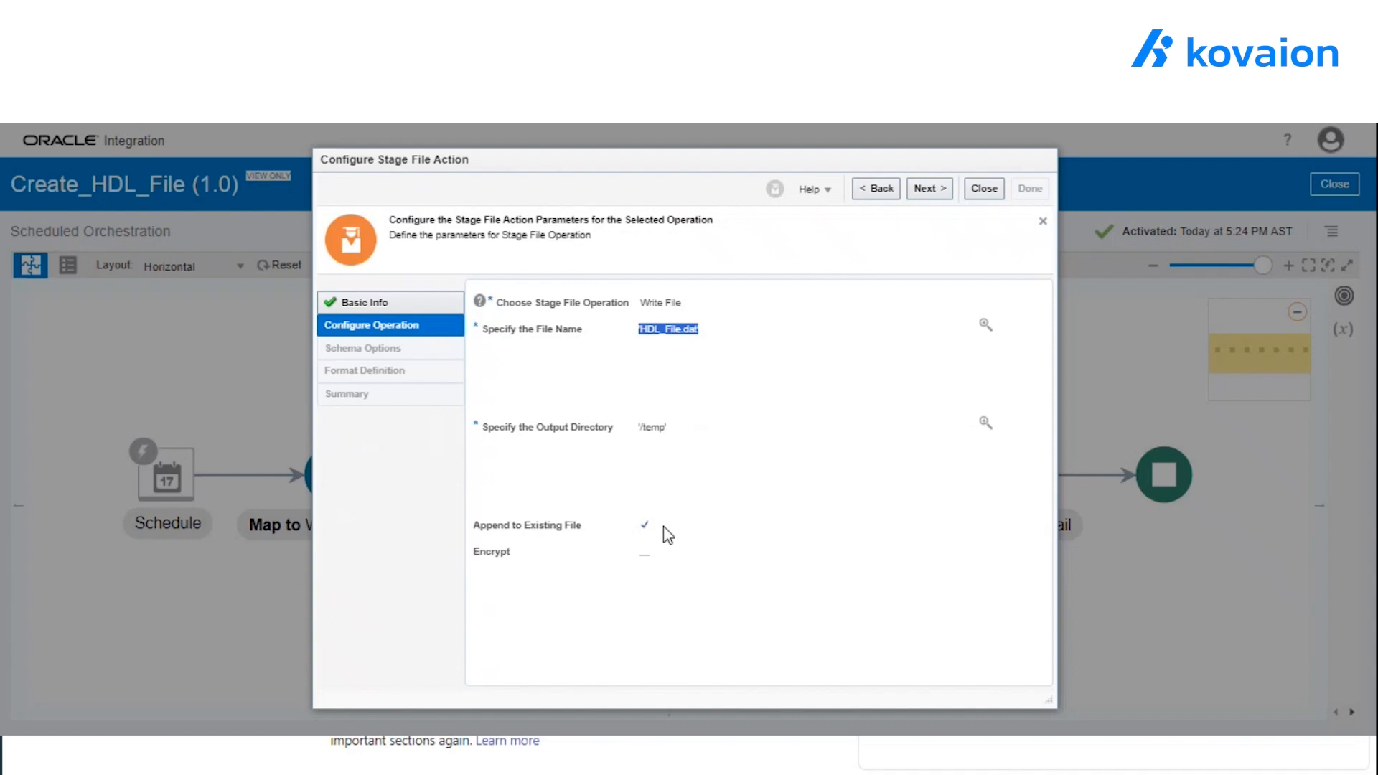
mouse_move(501, 536)
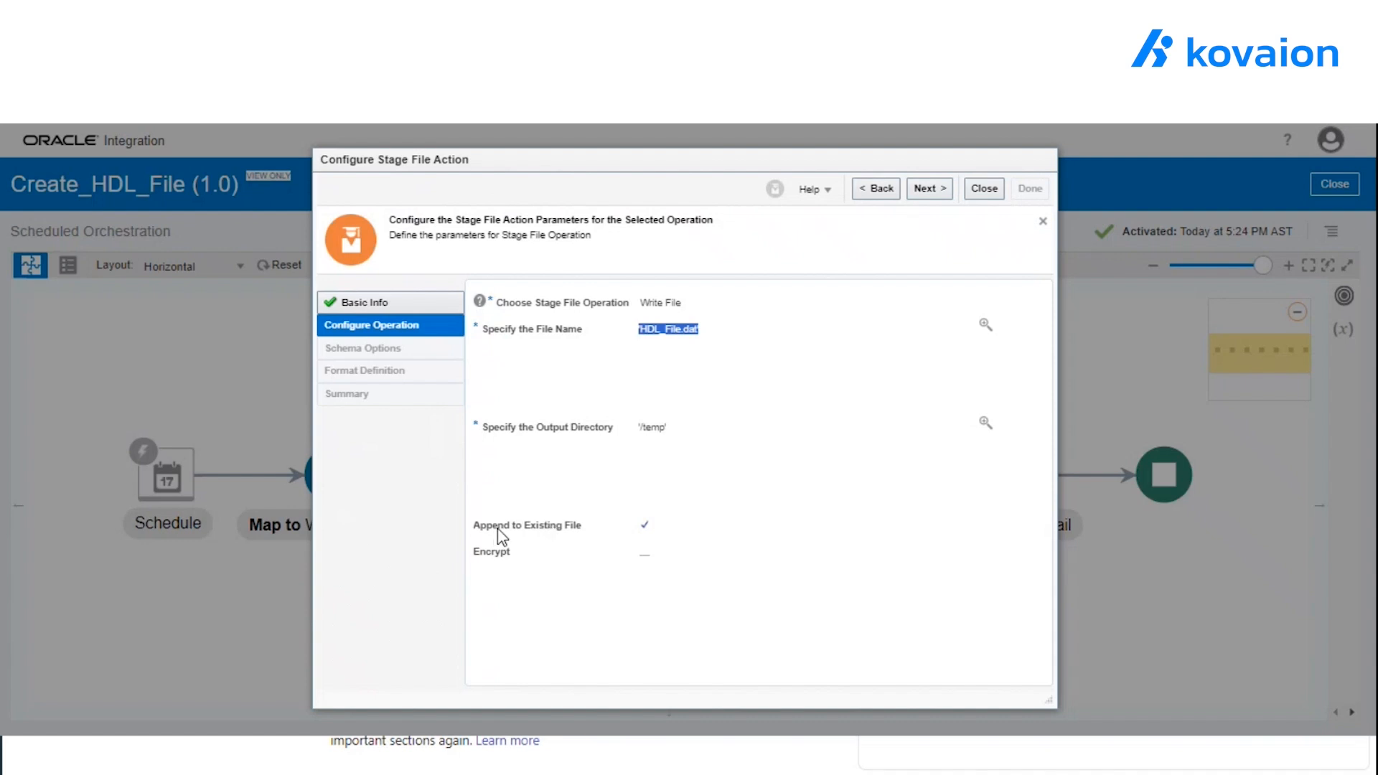
mouse_move(637, 538)
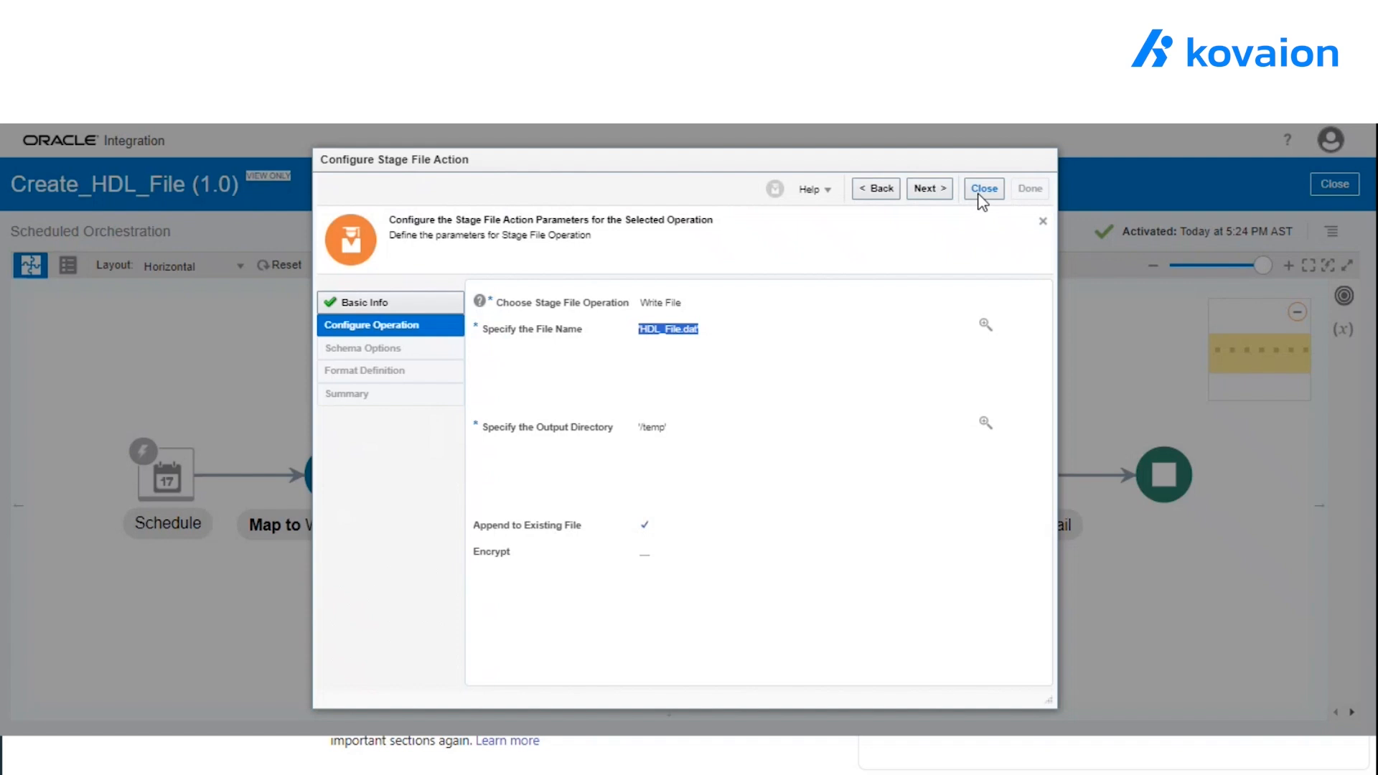
left_click(981, 188)
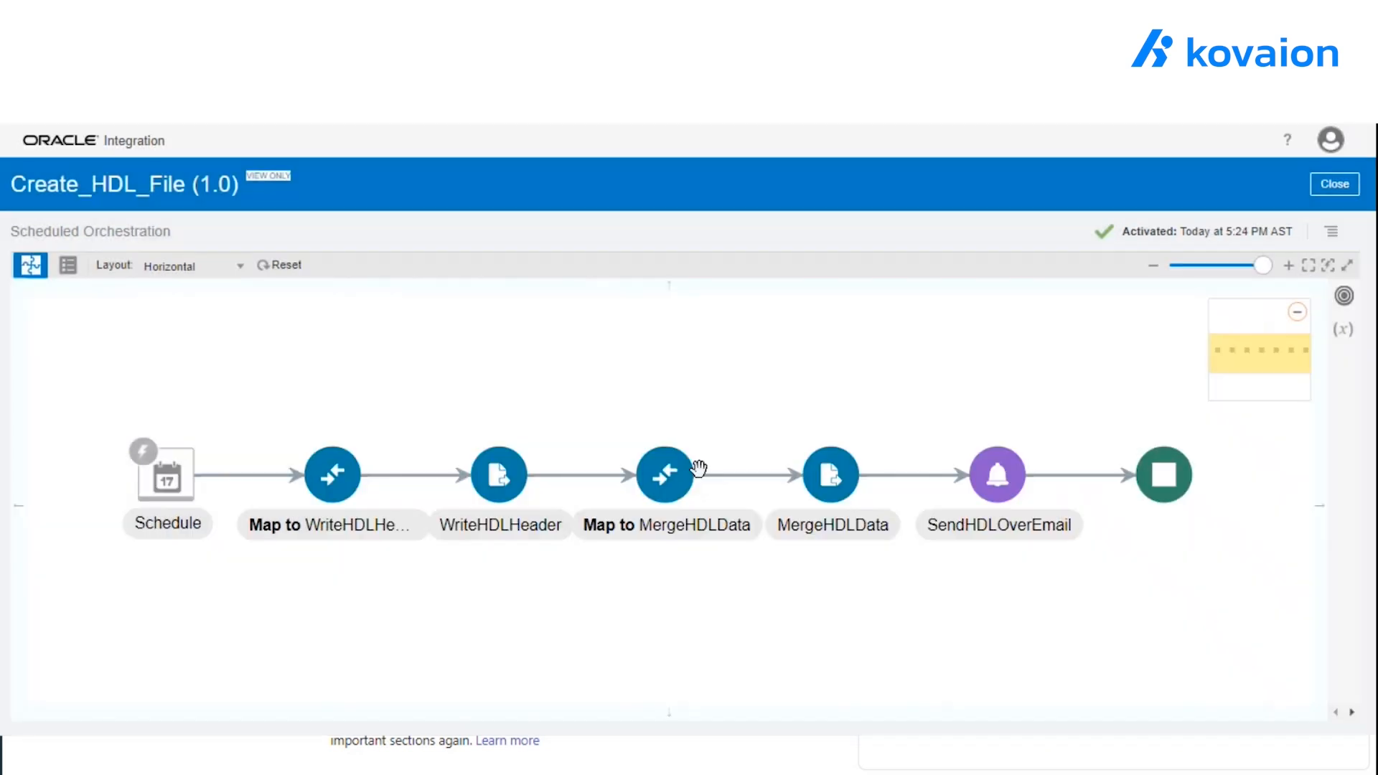
mouse_move(690, 430)
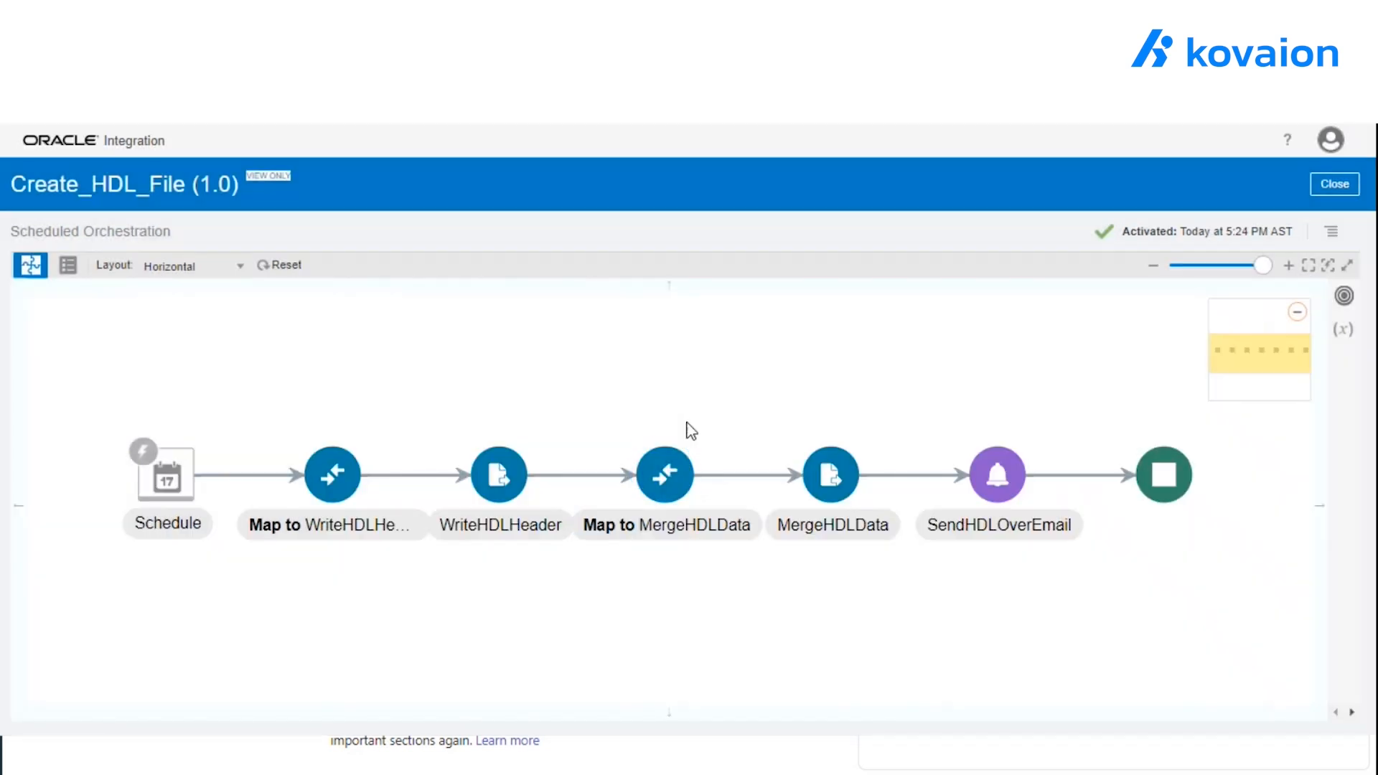
Review the MergeHDLData mapping's constants: MERGE, JobRequisition, FLEX_IRC_REQUISITIONS_DFF, RequisitionNumber, JobId 258 and Status Created.
double_click(664, 475)
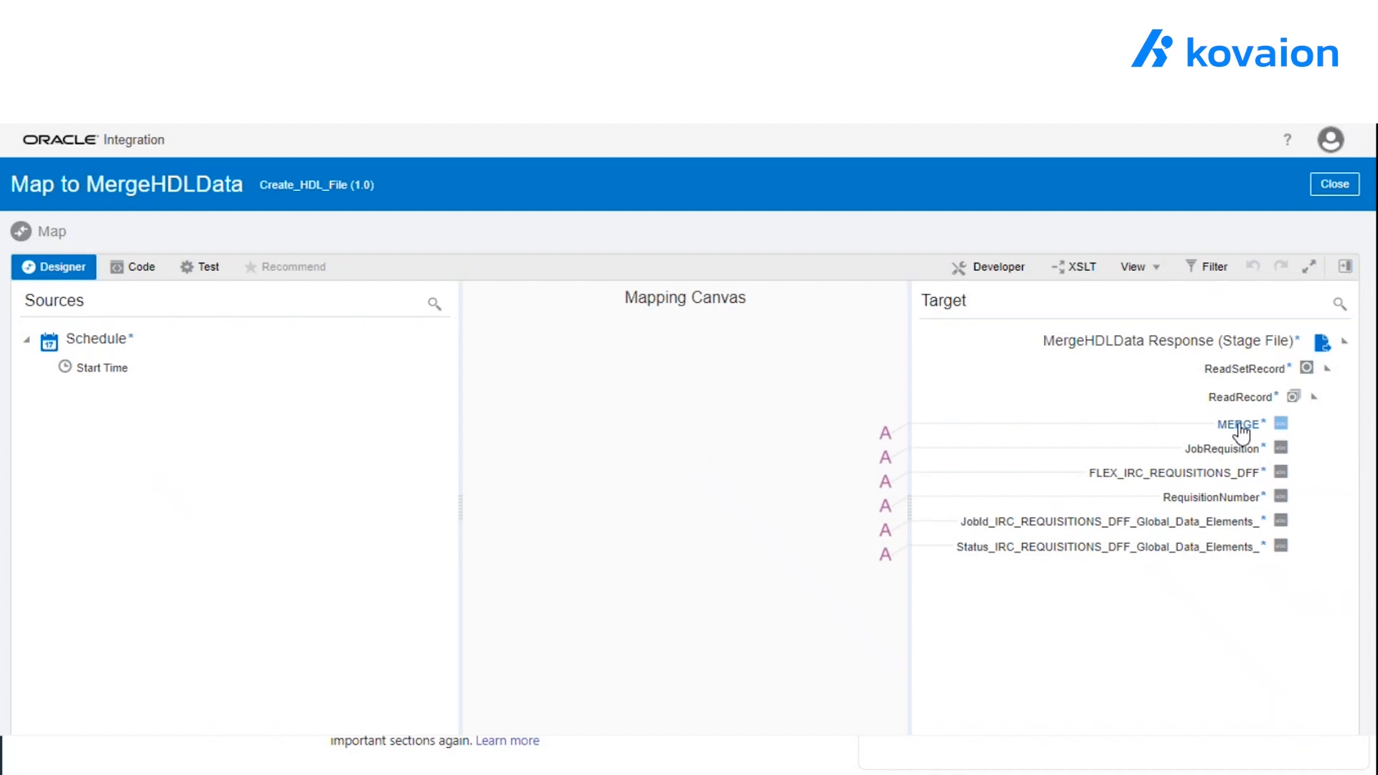
left_click(1239, 423)
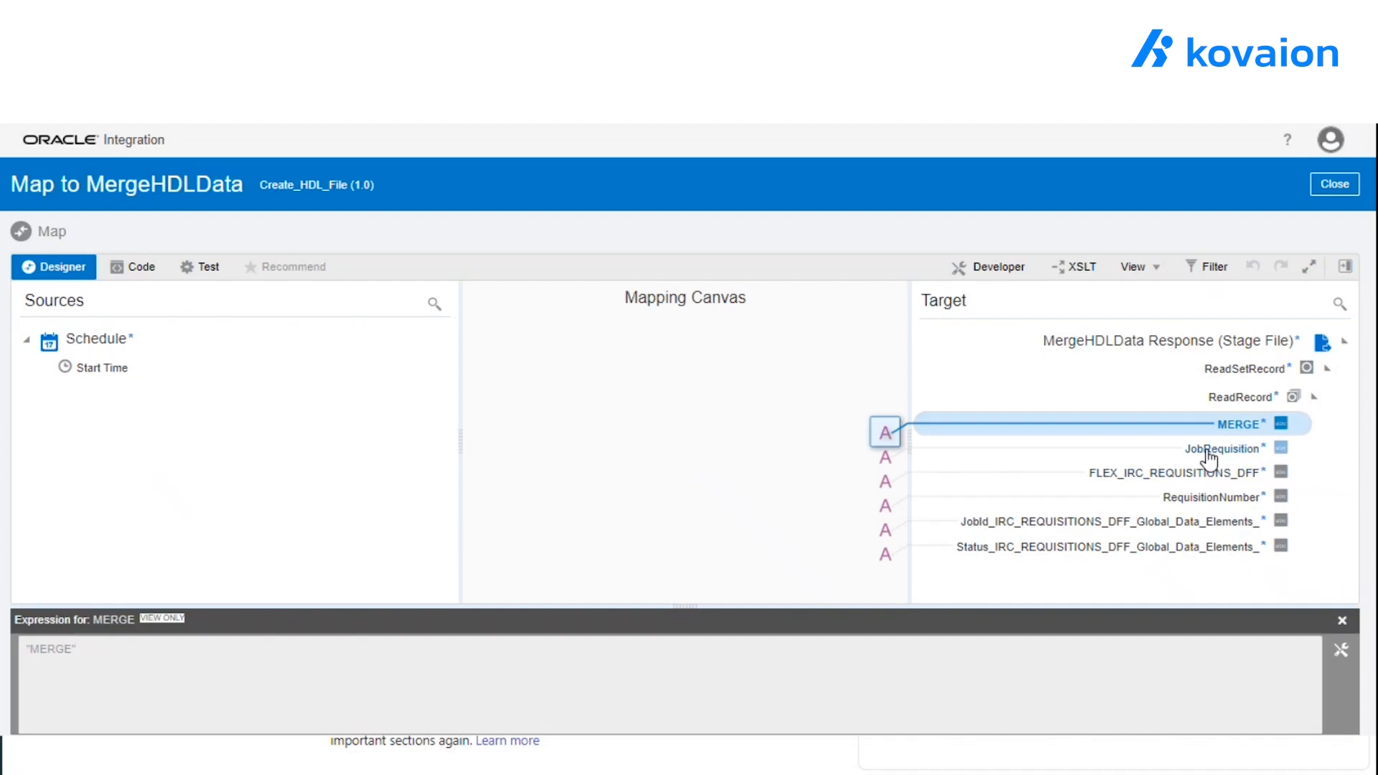
left_click(1221, 448)
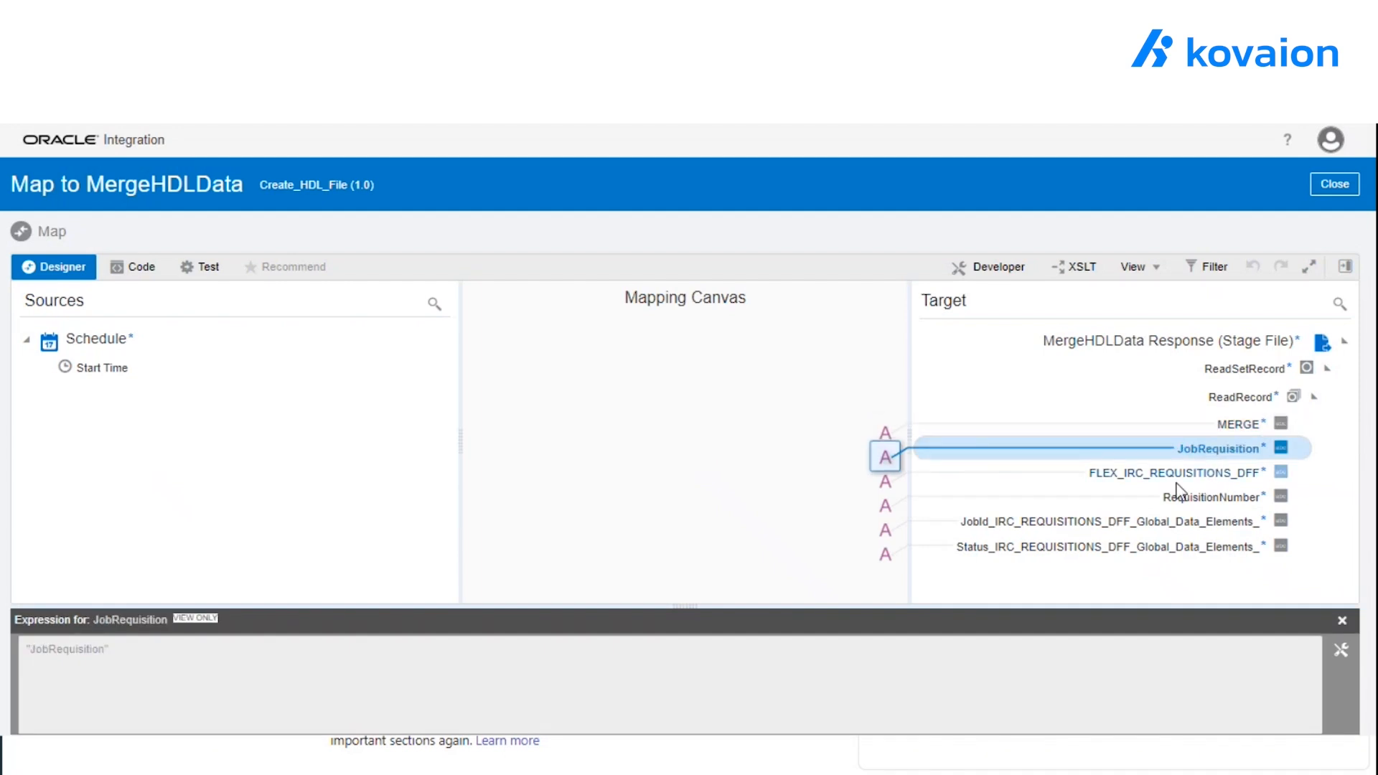
left_click(1175, 473)
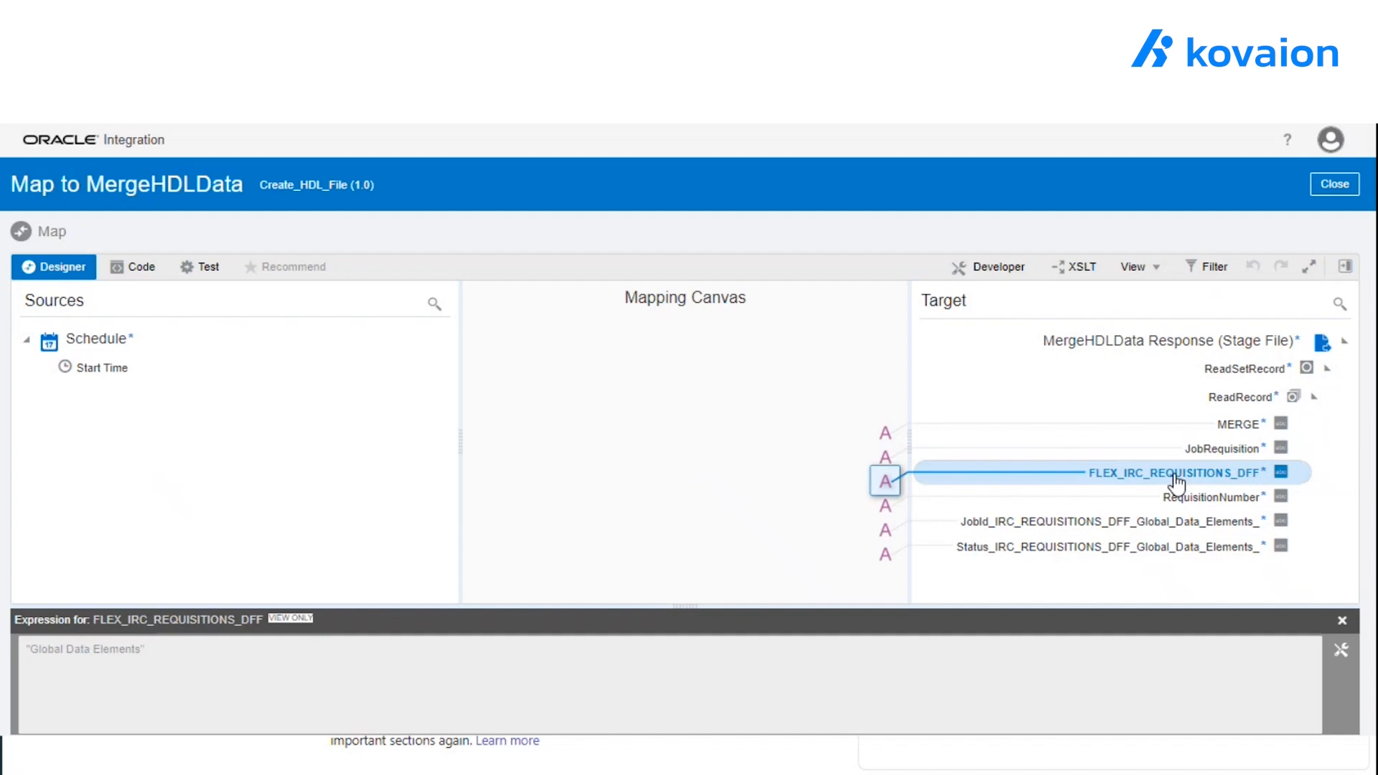
left_click(1208, 496)
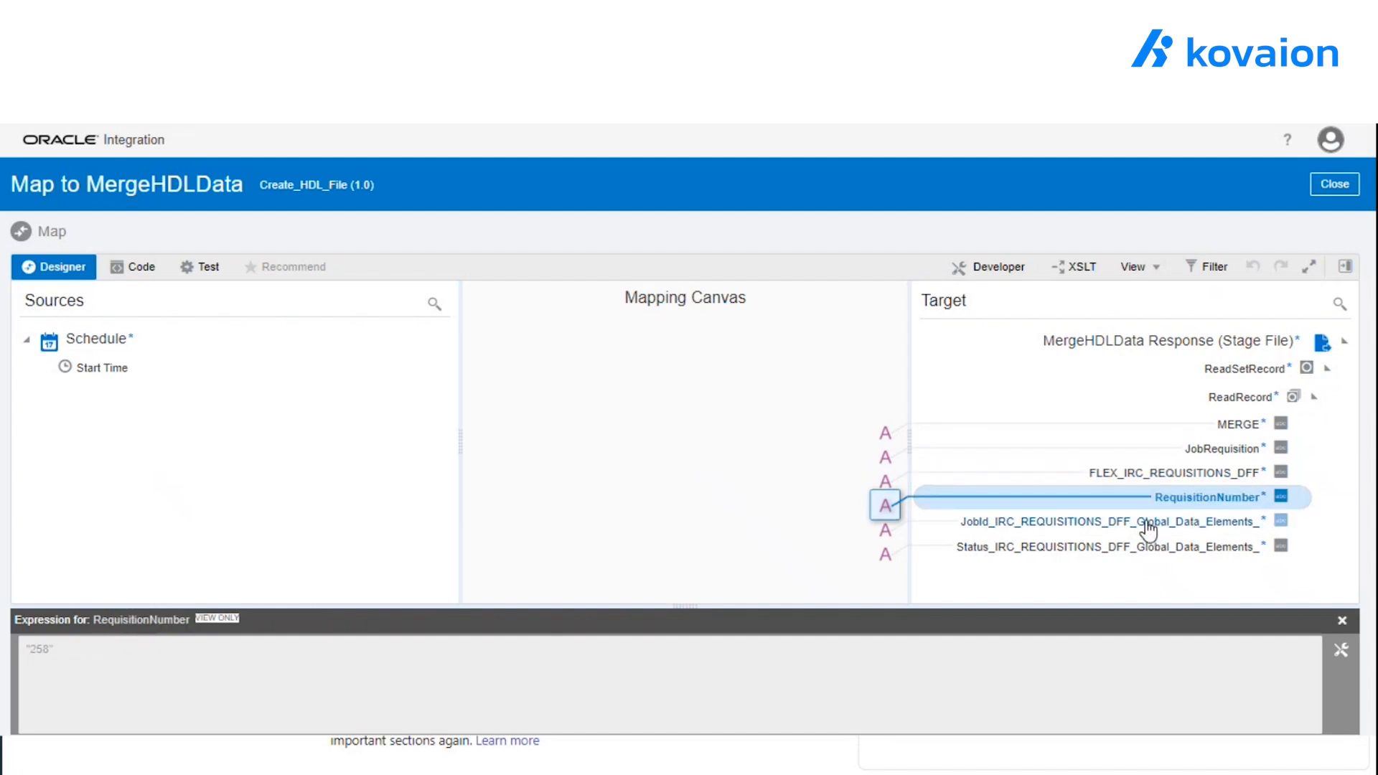
left_click(1105, 521)
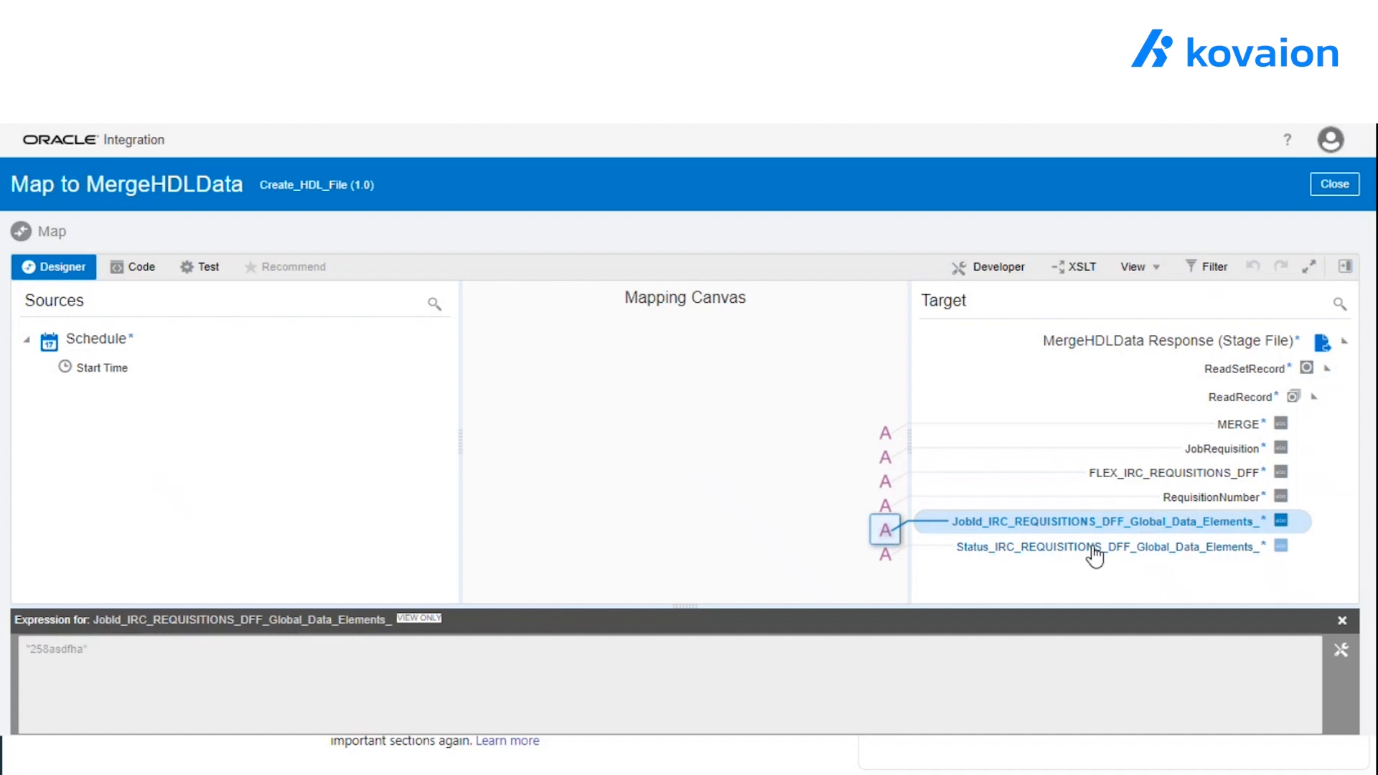
left_click(1098, 547)
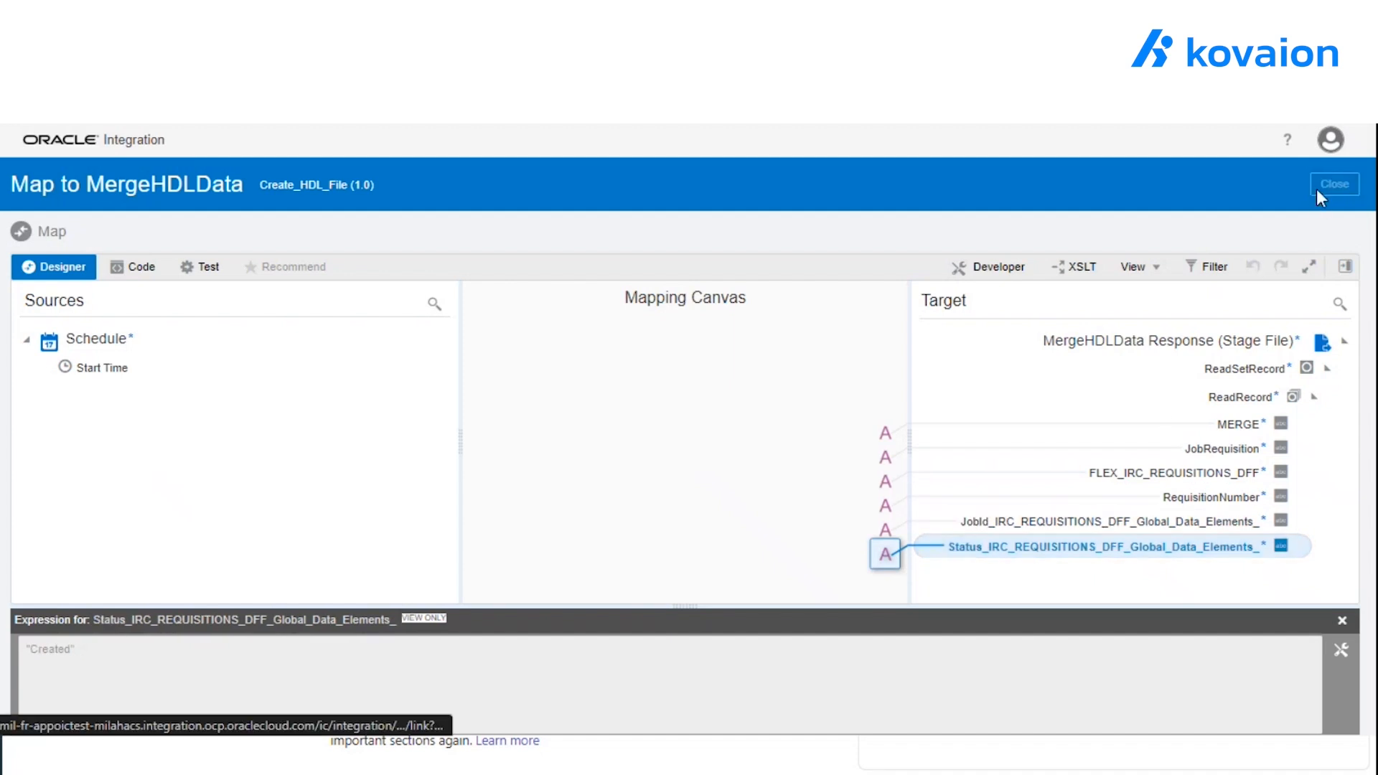
Return from the MergeHDLData mapper to the Create_HDL_File flow ending with SendHDLOverEmail.
left_click(1333, 184)
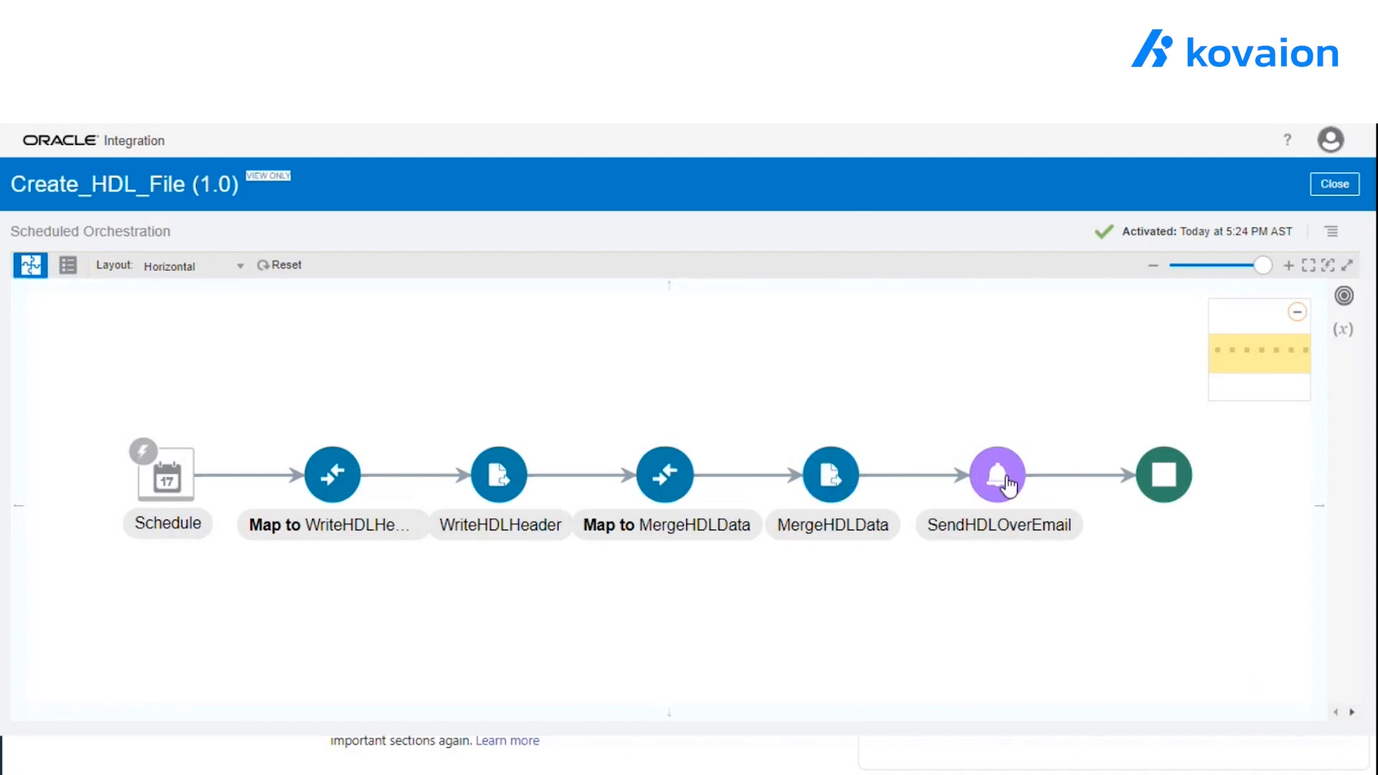
mouse_move(1015, 387)
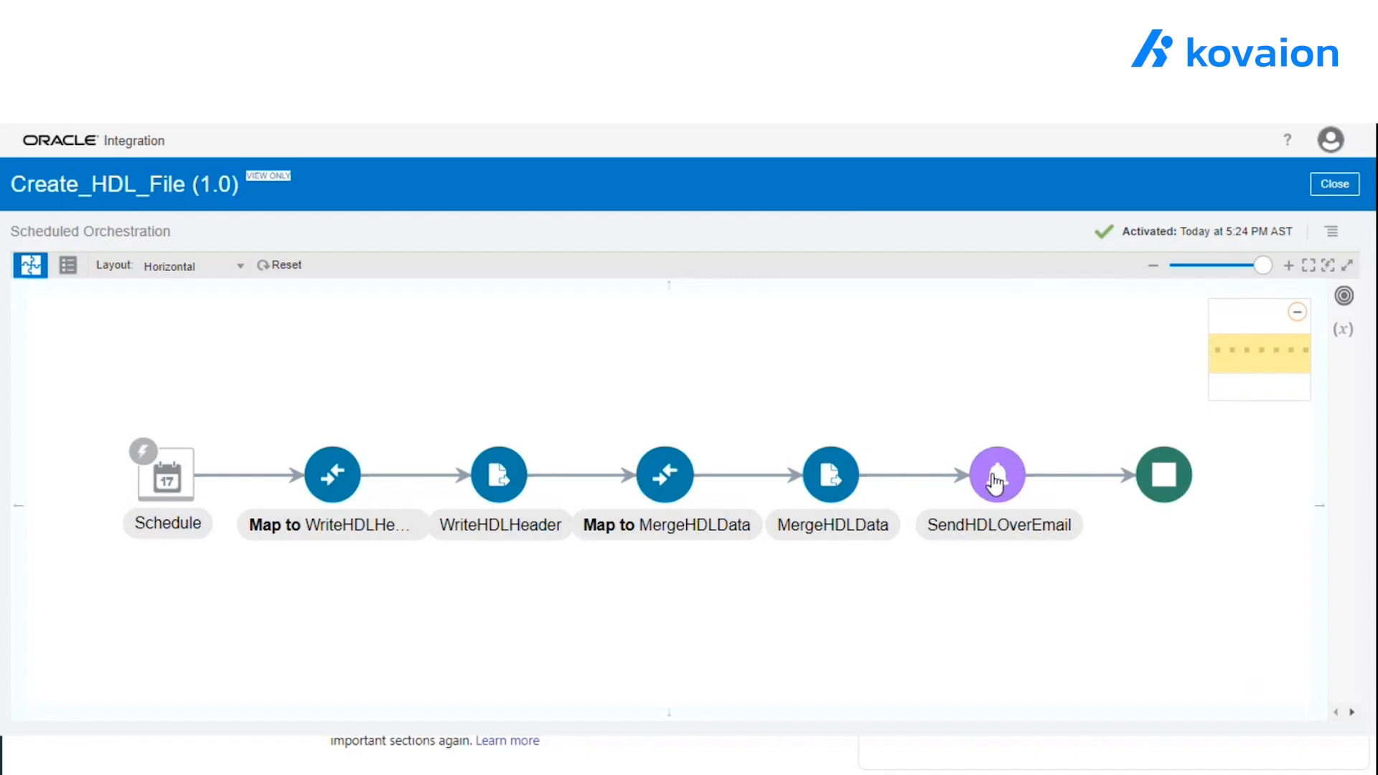
mouse_move(1023, 420)
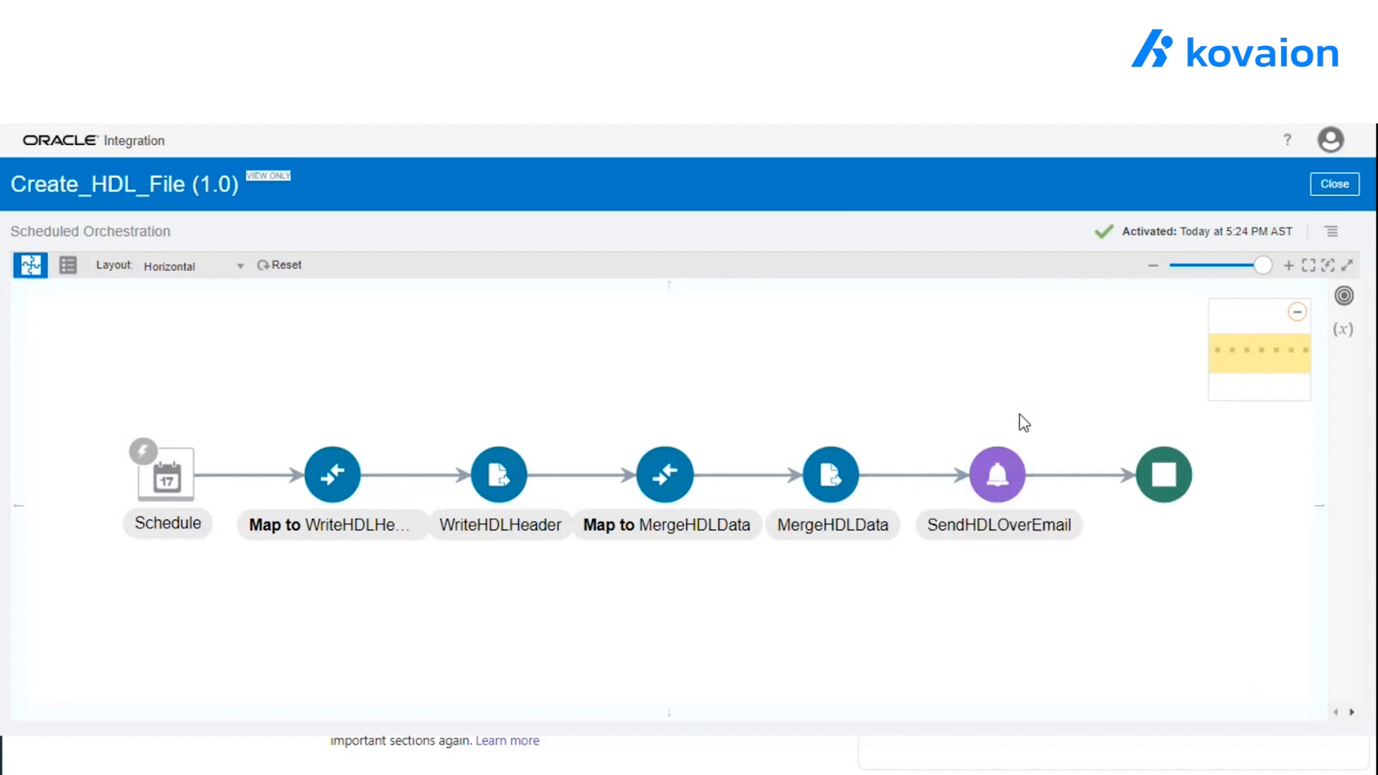
double_click(996, 475)
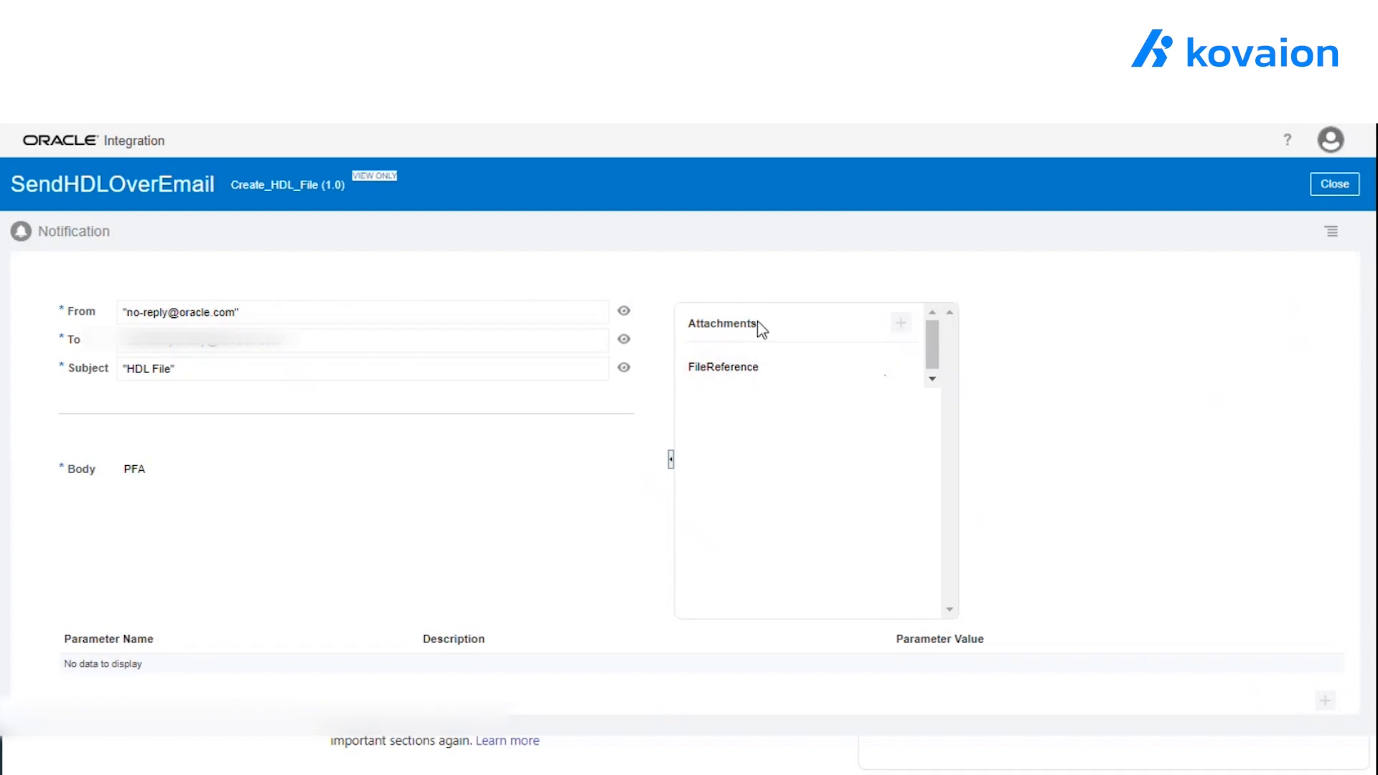
mouse_move(341, 350)
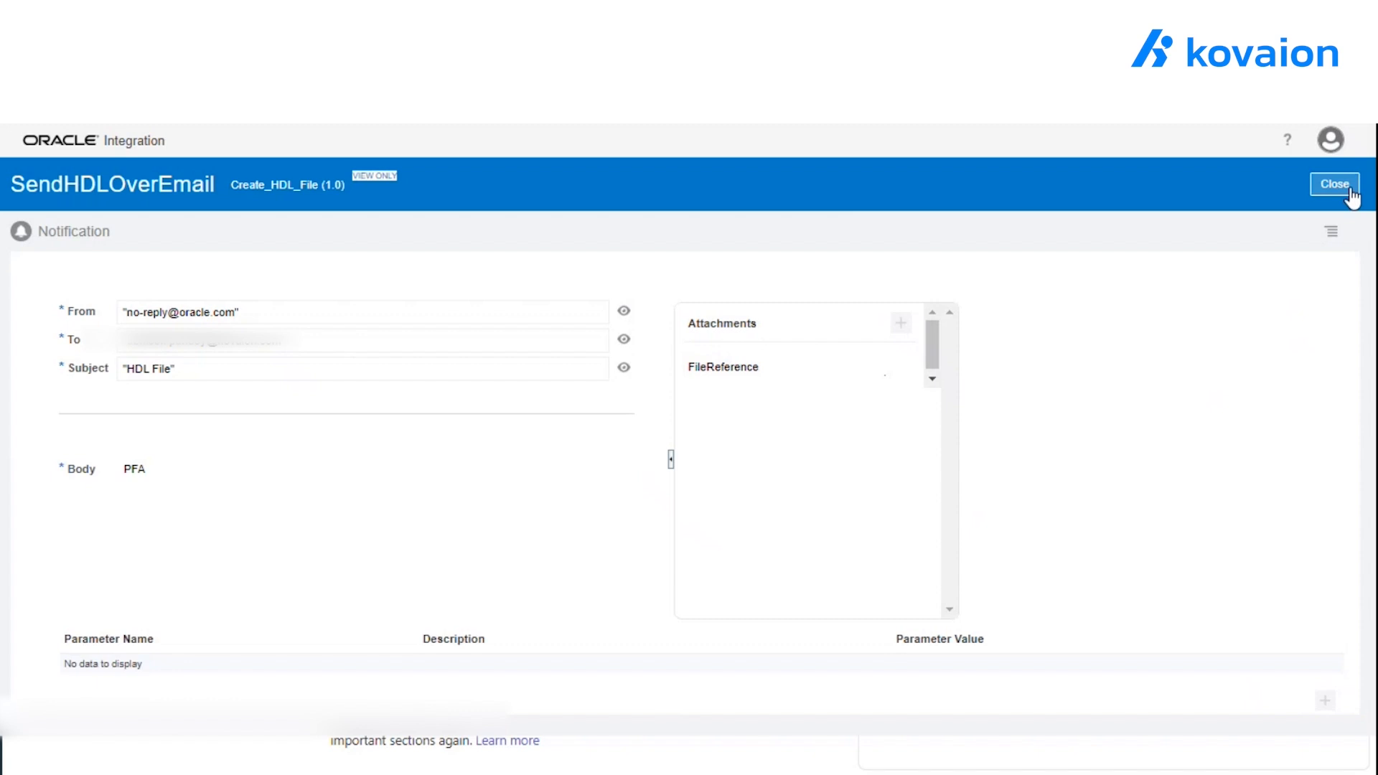
left_click(1333, 184)
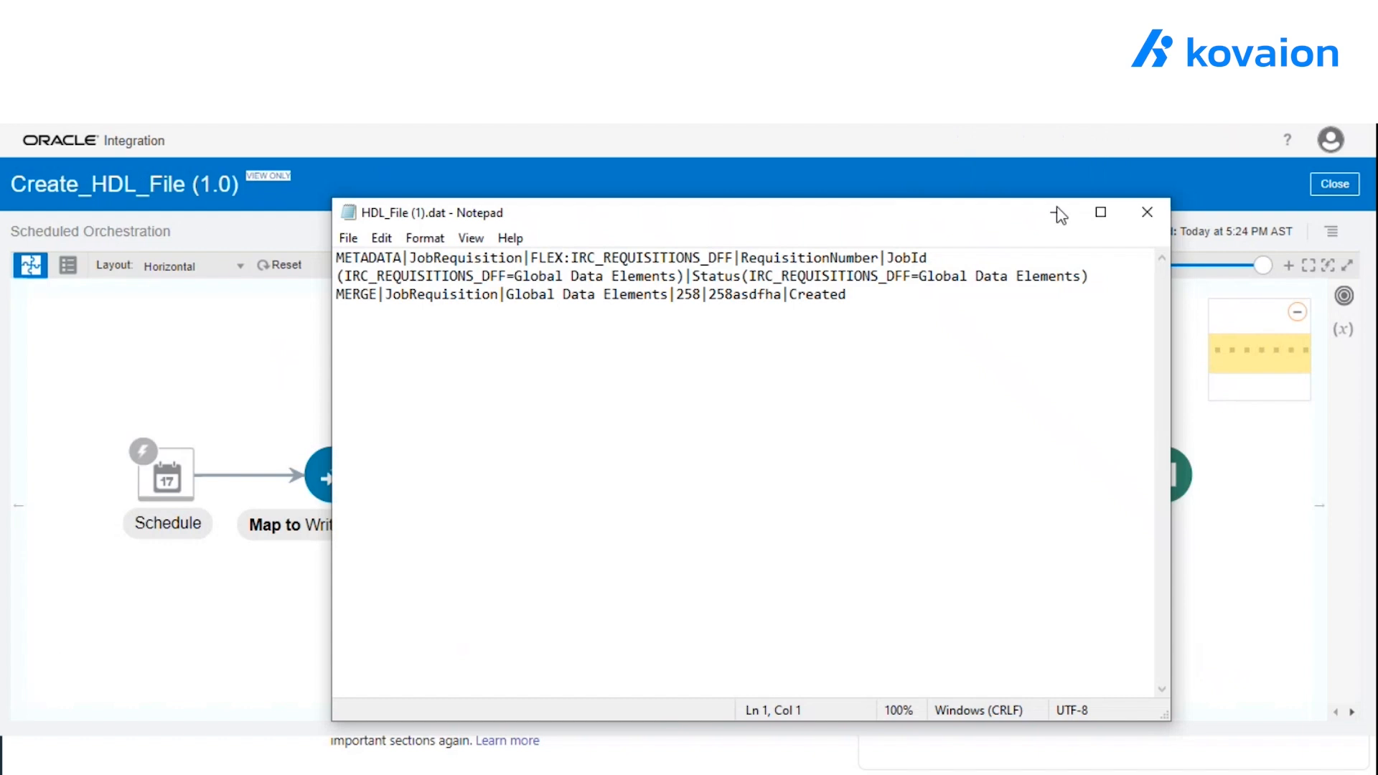
Put away the Notepad window showing HDL_File (1).dat's METADATA and MERGE lines.
left_click(1100, 212)
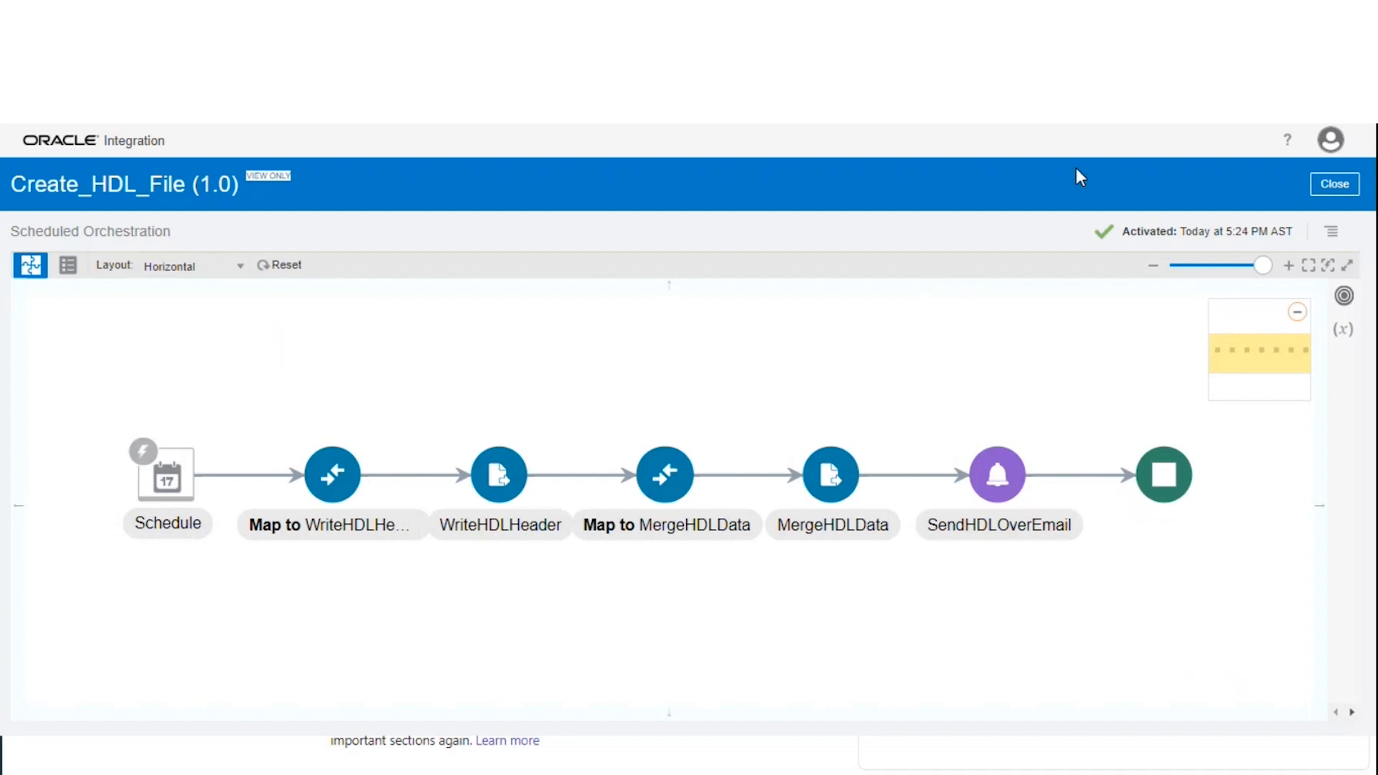
mouse_move(917, 671)
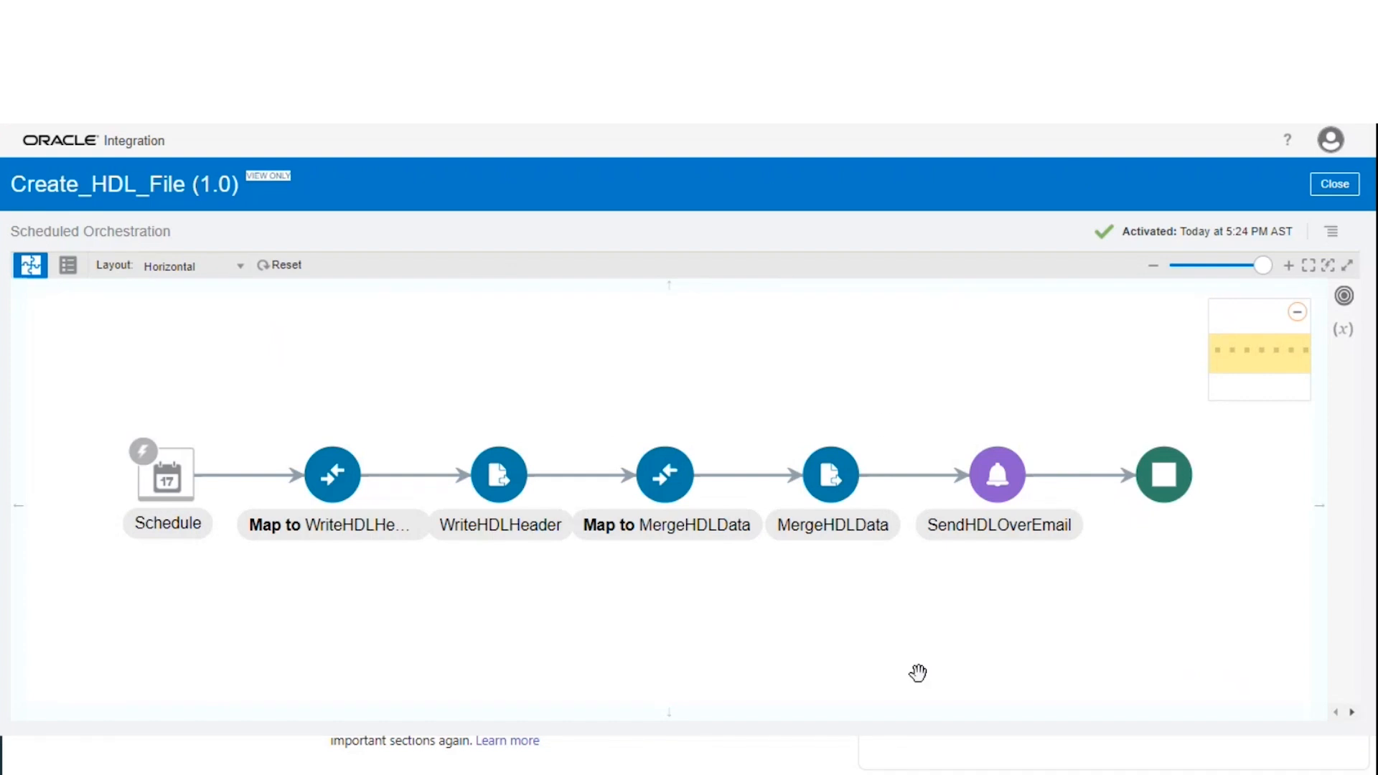
mouse_move(990, 326)
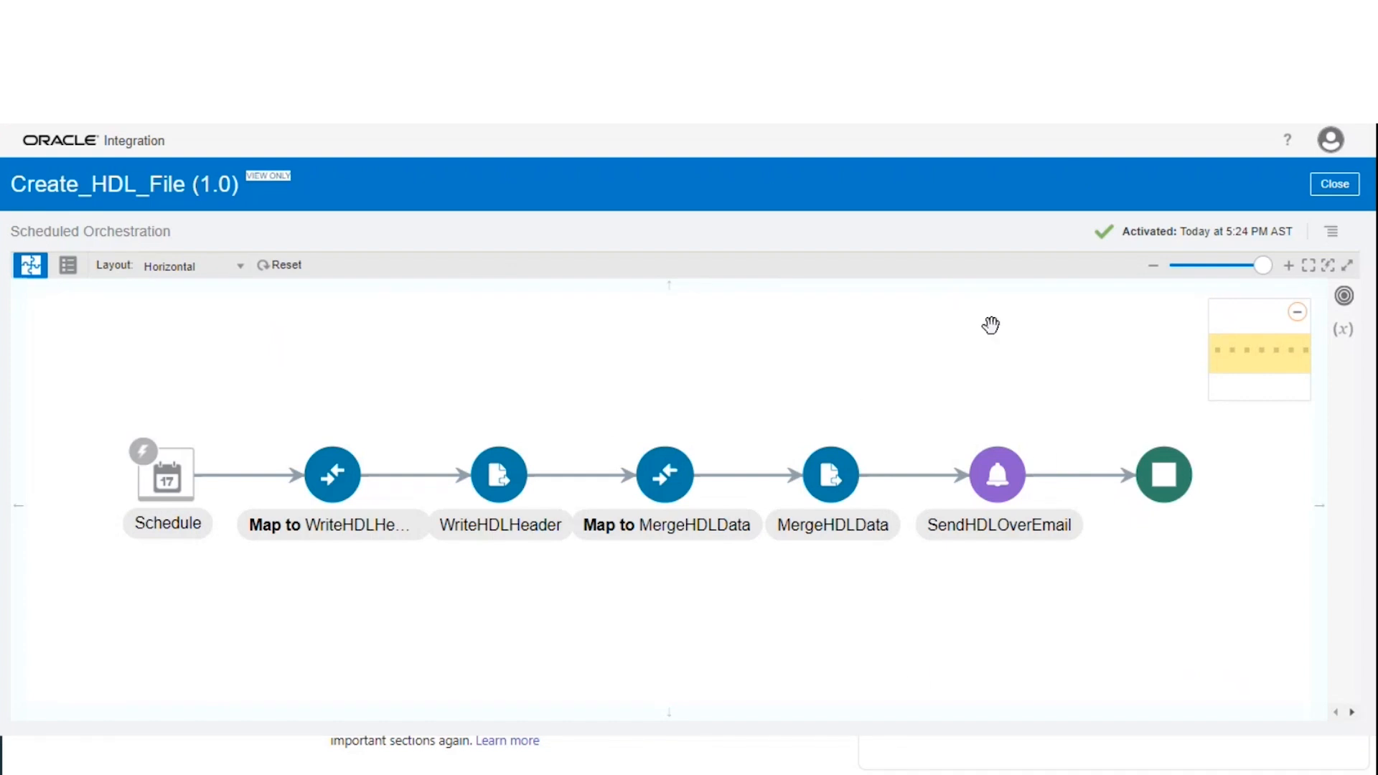